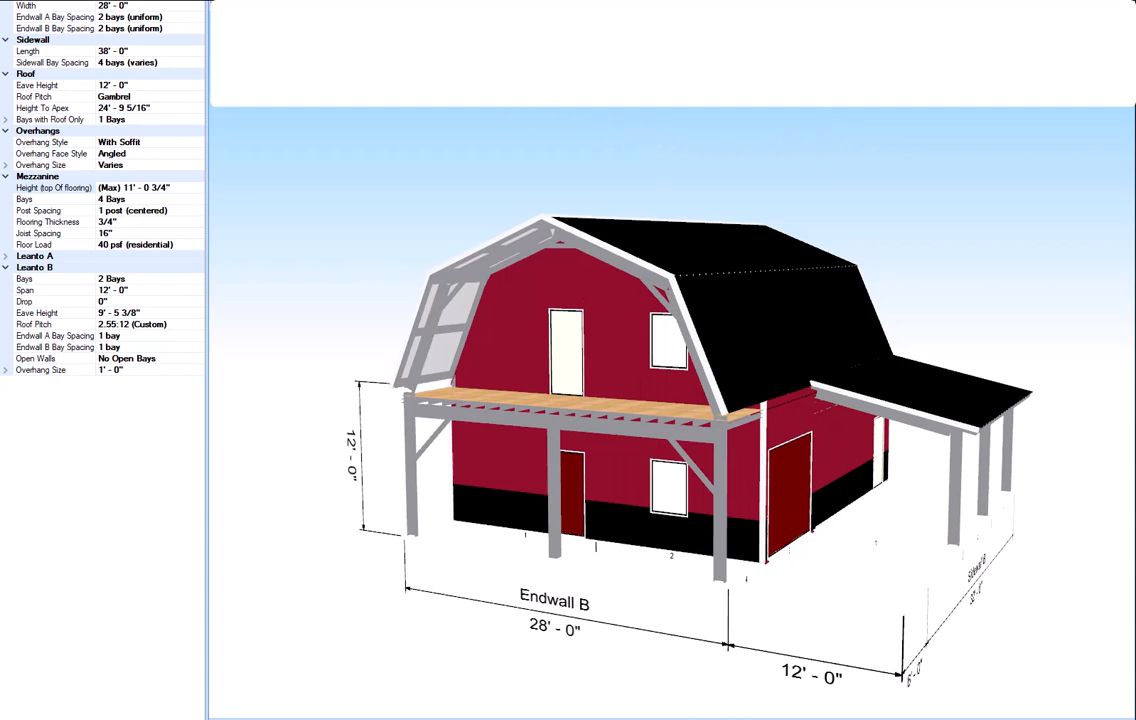
{"action": "mouse_move", "coordinate": [395, 170]}
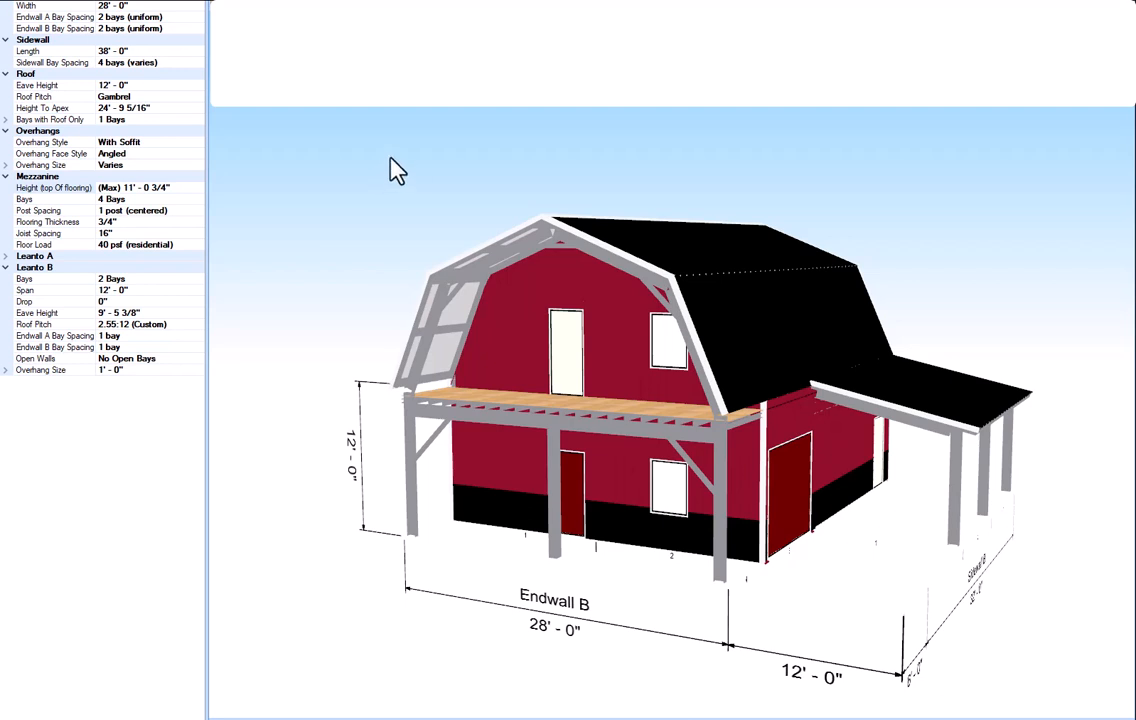
{"action": "mouse_move", "coordinate": [465, 352]}
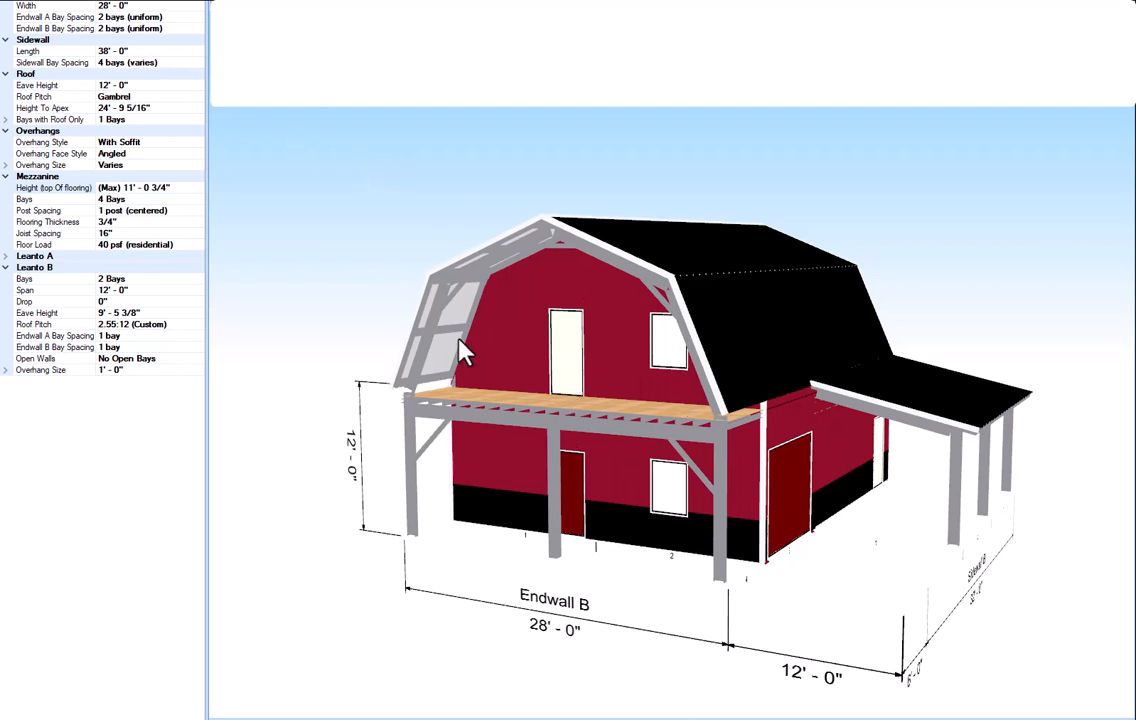
{"action": "mouse_move", "coordinate": [455, 535]}
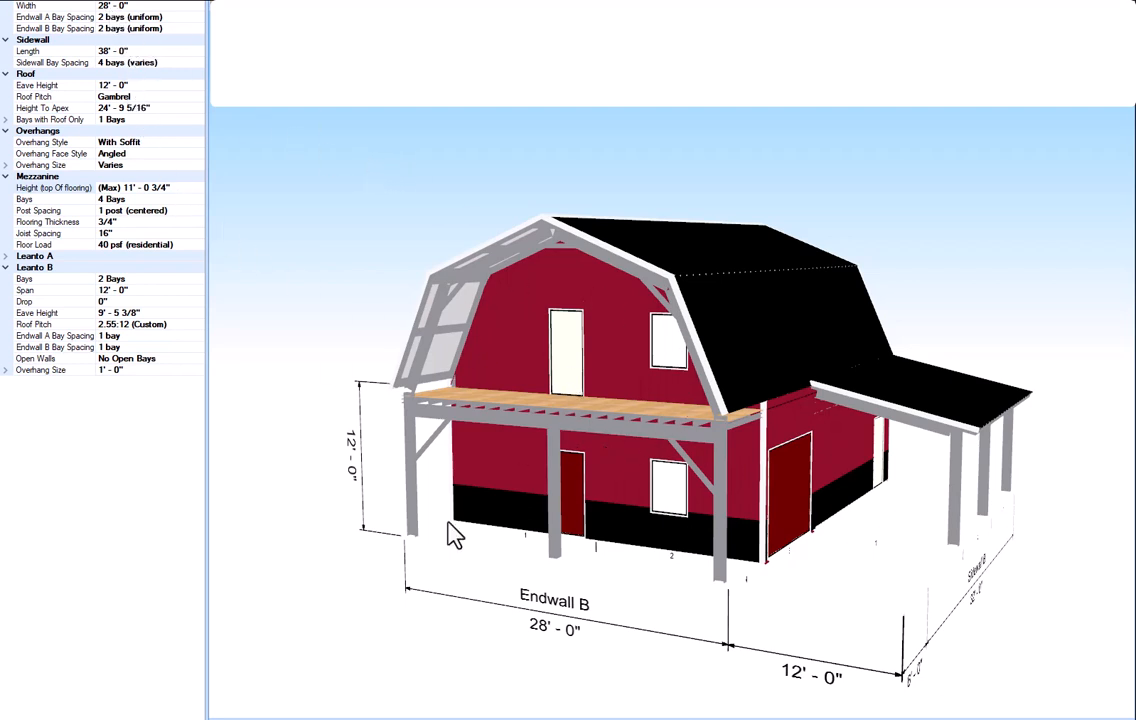
{"action": "mouse_move", "coordinate": [695, 533]}
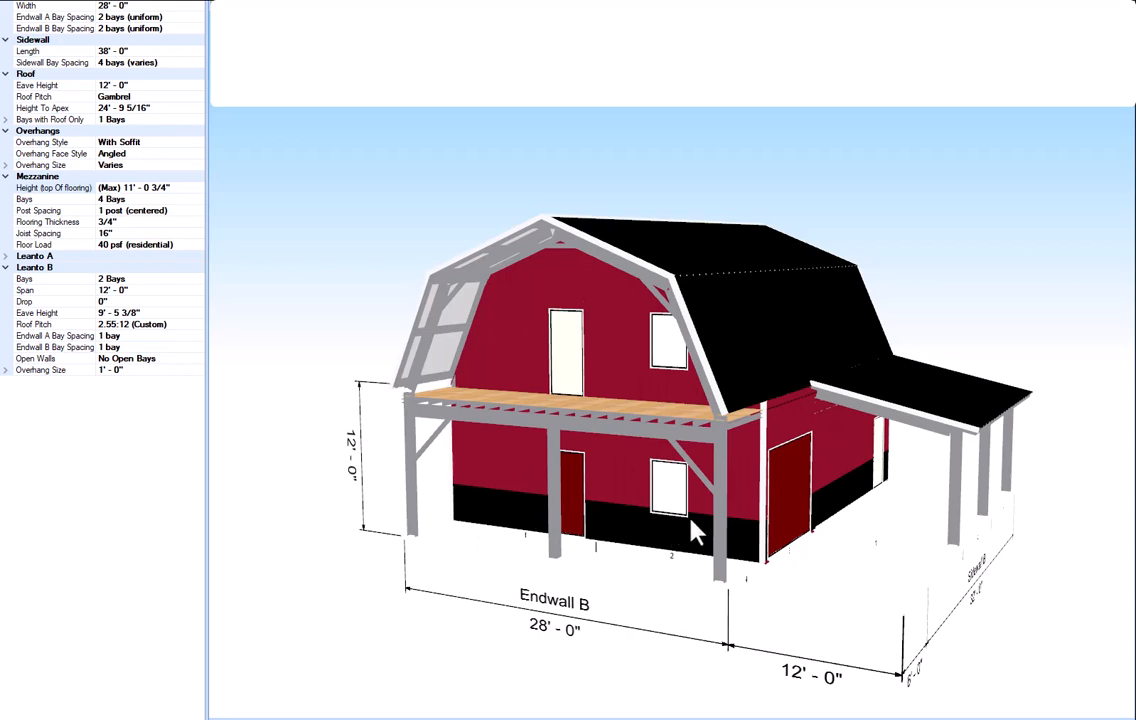
{"action": "mouse_move", "coordinate": [497, 685]}
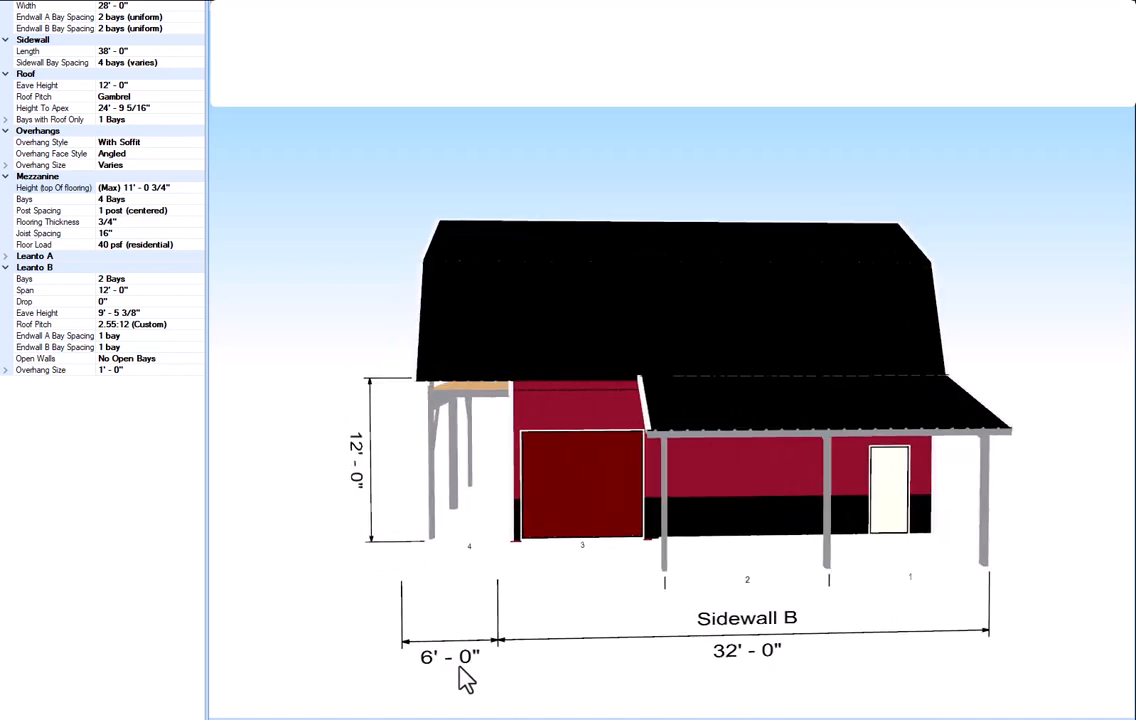
{"action": "mouse_move", "coordinate": [305, 278]}
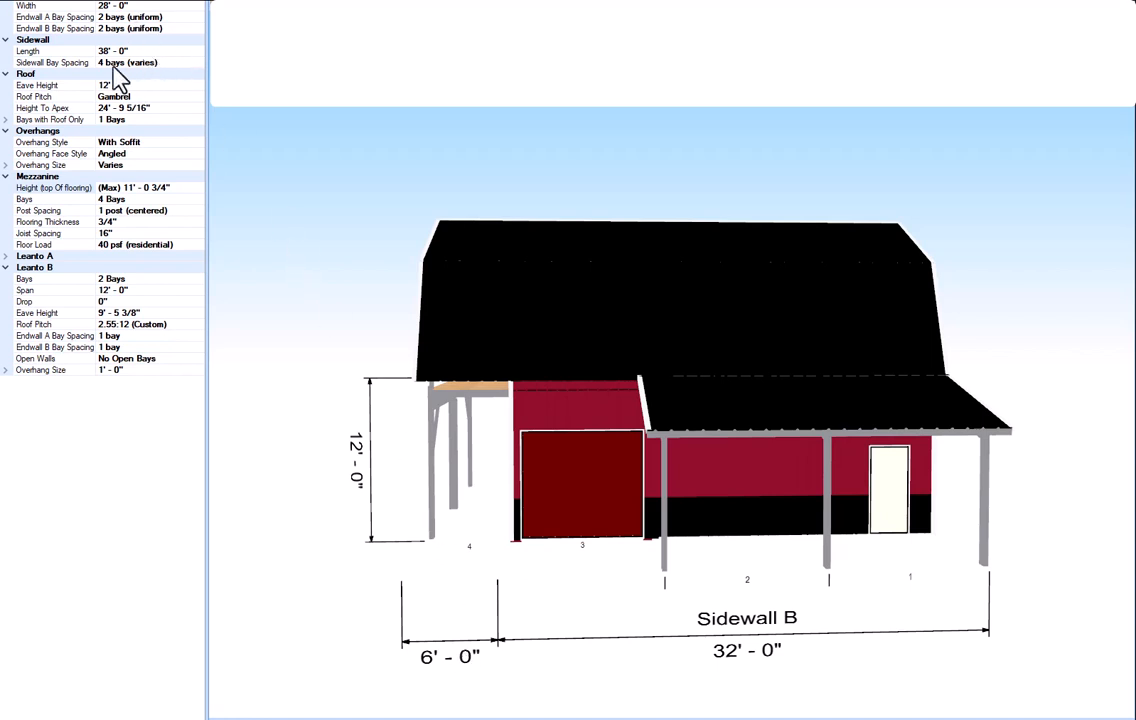
{"action": "mouse_move", "coordinate": [483, 224]}
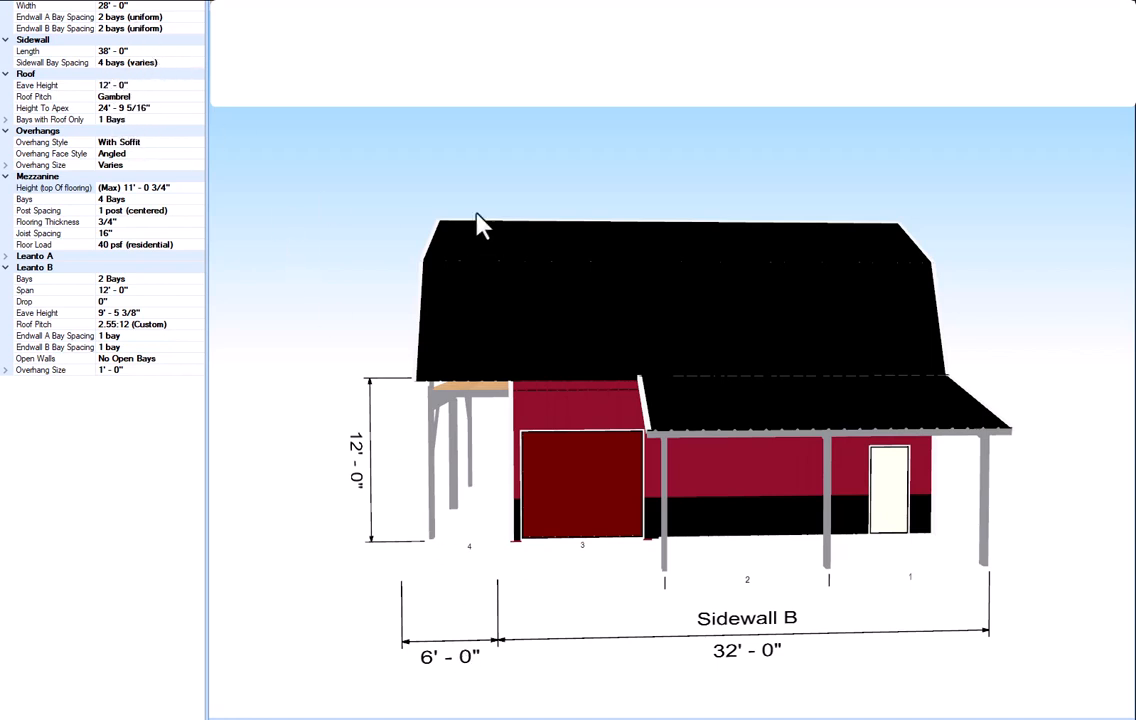
{"action": "mouse_move", "coordinate": [470, 225]}
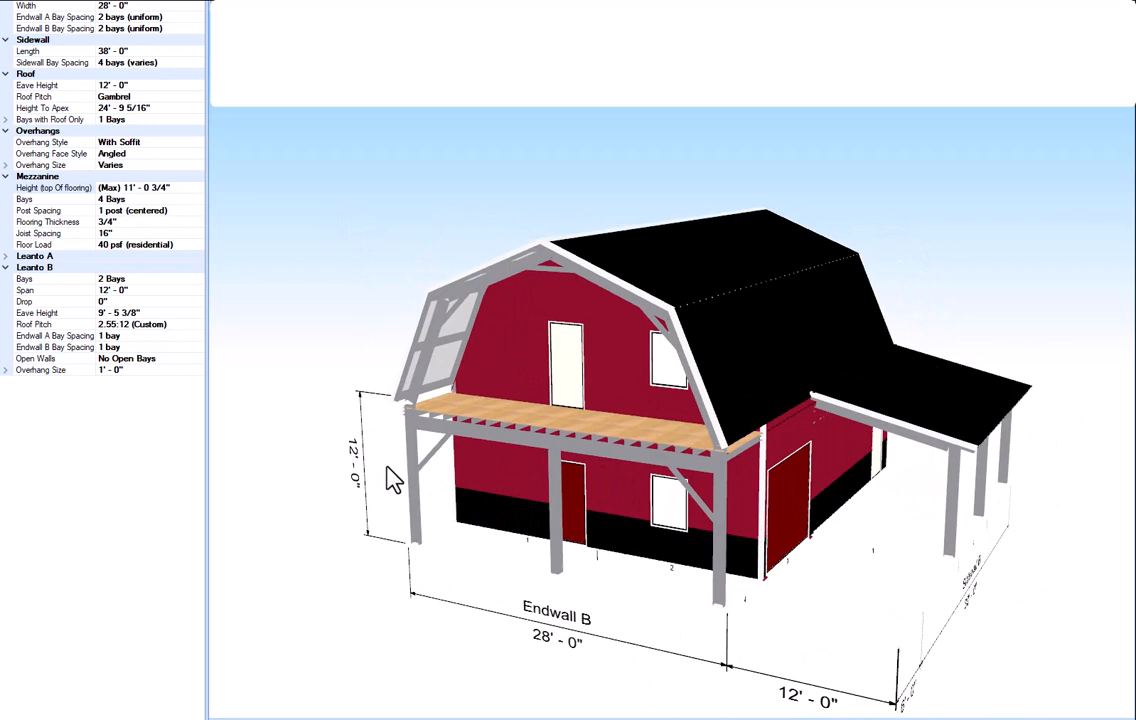
{"action": "mouse_move", "coordinate": [474, 336]}
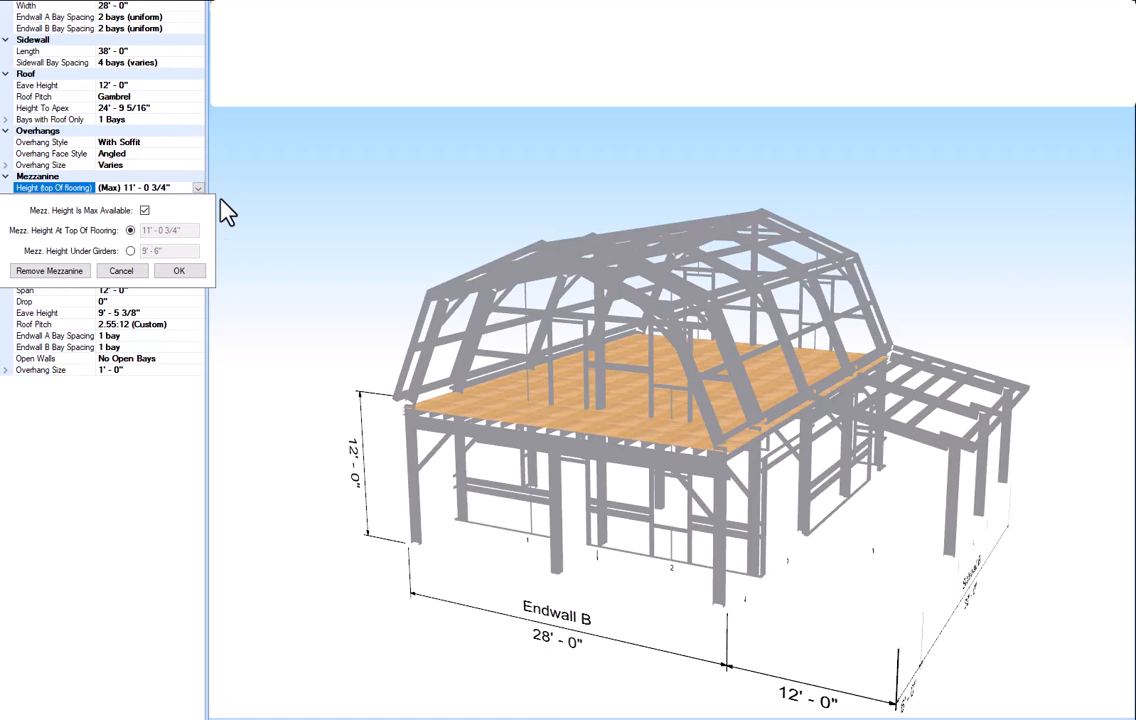
Close the mezzanine Height dropdown, leaving it at 11'-0 3/4"
{"action": "left_click", "coordinate": [179, 270]}
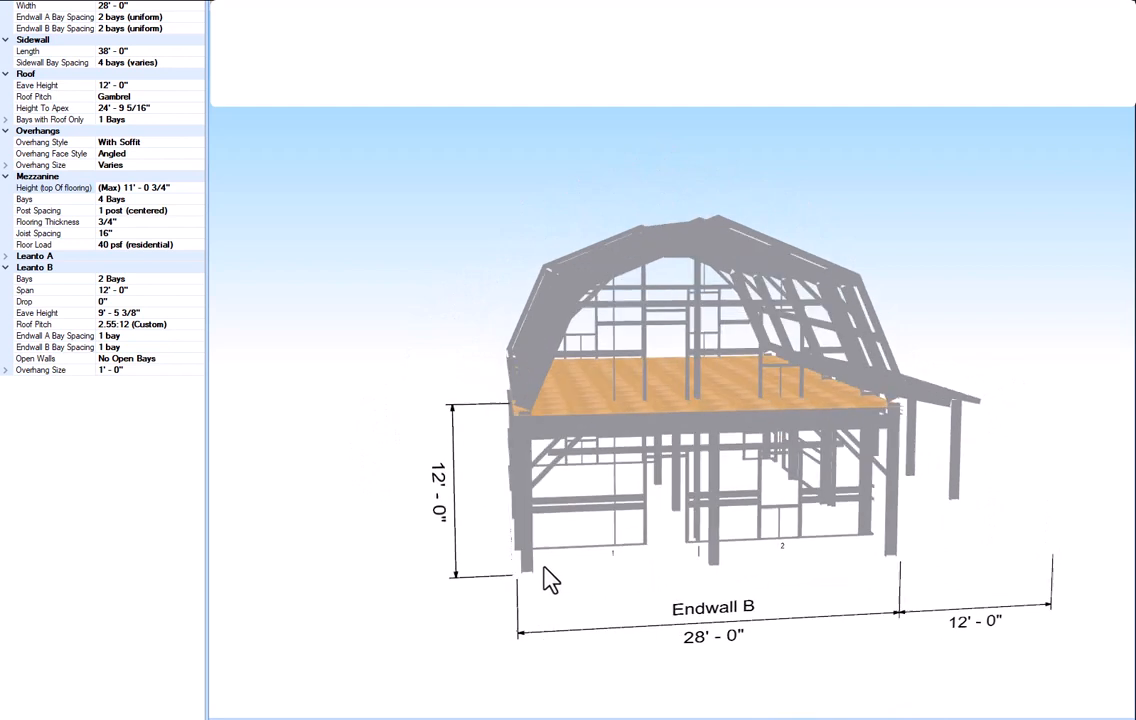
Orbit the bare steel framing to look at the endwall
{"action": "left_click_drag", "start_coordinate": [550, 578], "coordinate": [390, 430]}
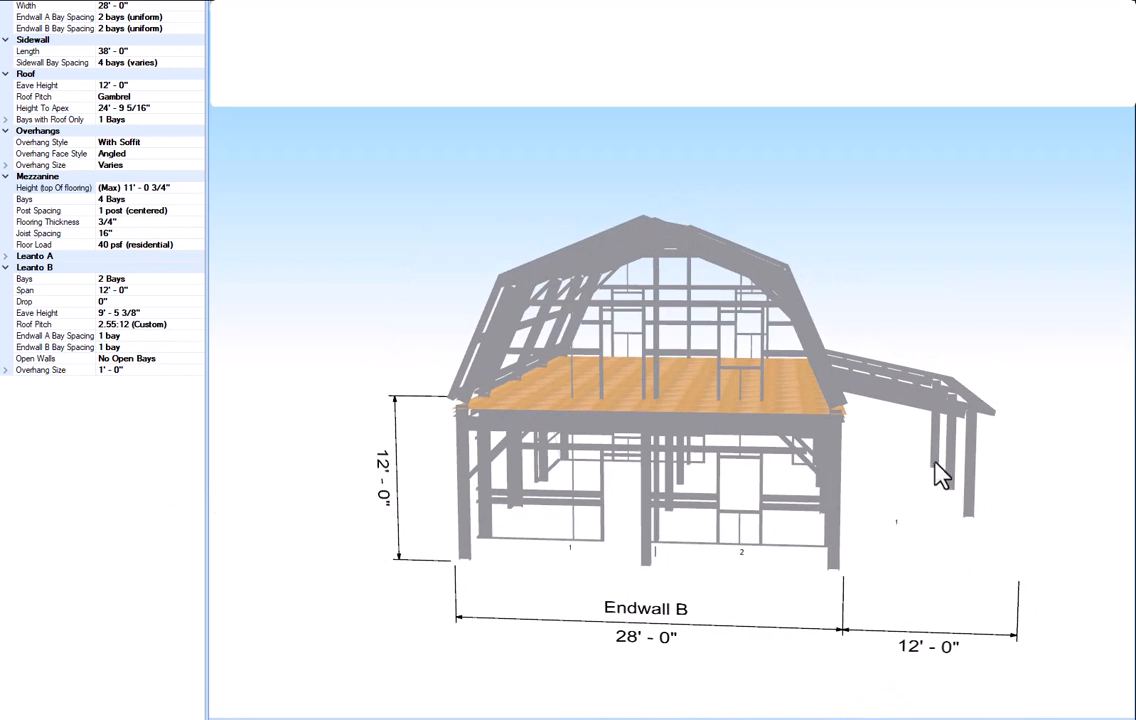
{"action": "mouse_move", "coordinate": [970, 427]}
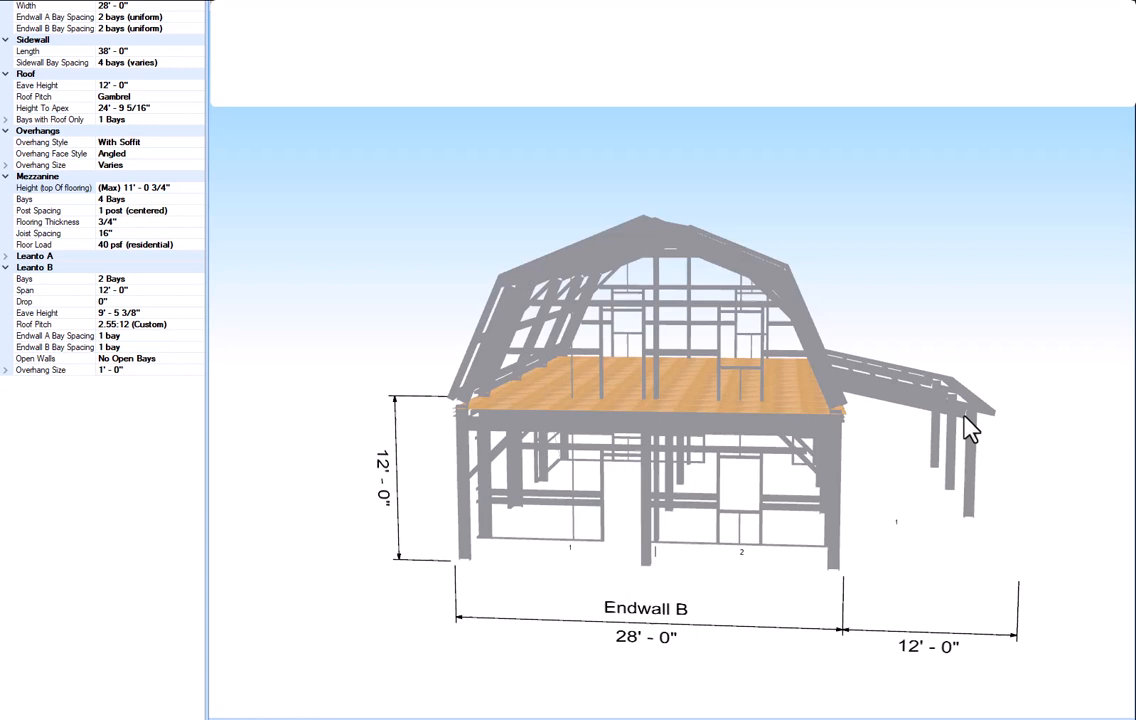
{"action": "mouse_move", "coordinate": [885, 405]}
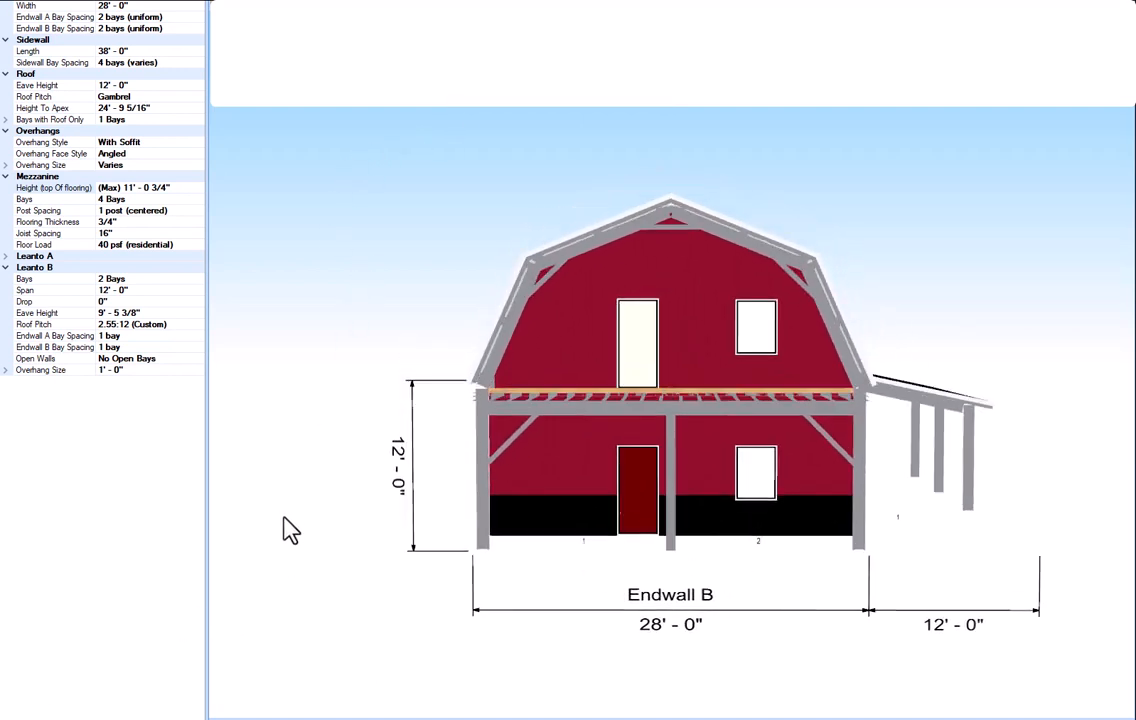
{"action": "double_click", "coordinate": [637, 325]}
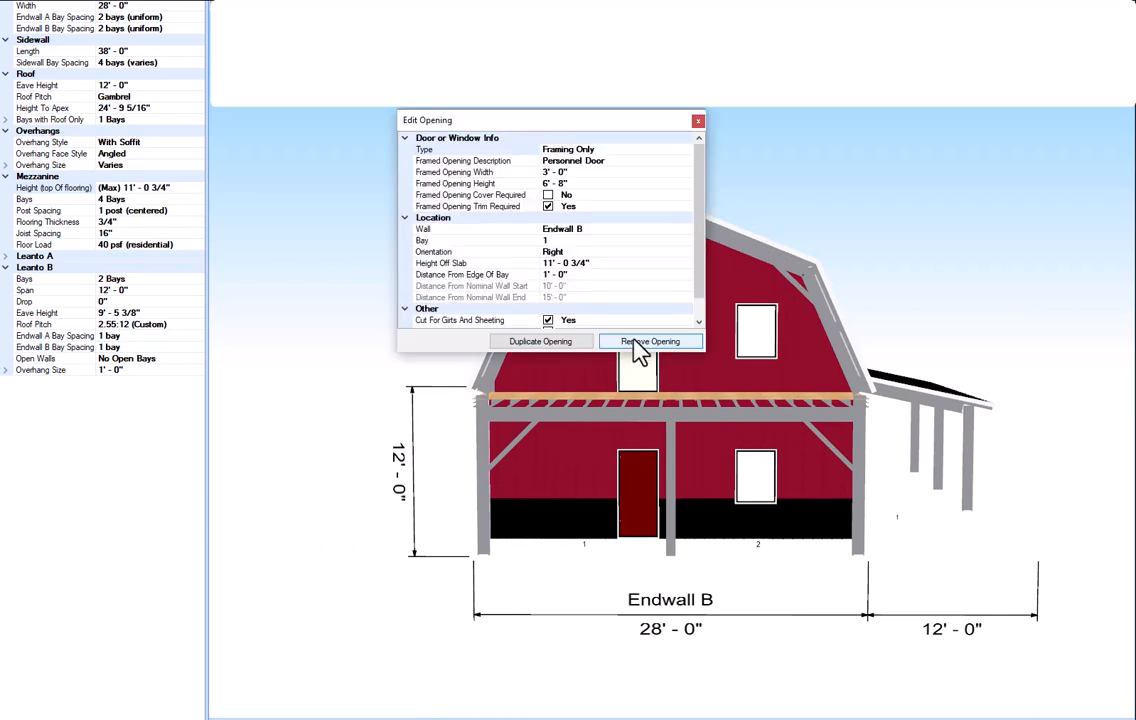
{"action": "left_click", "coordinate": [649, 341]}
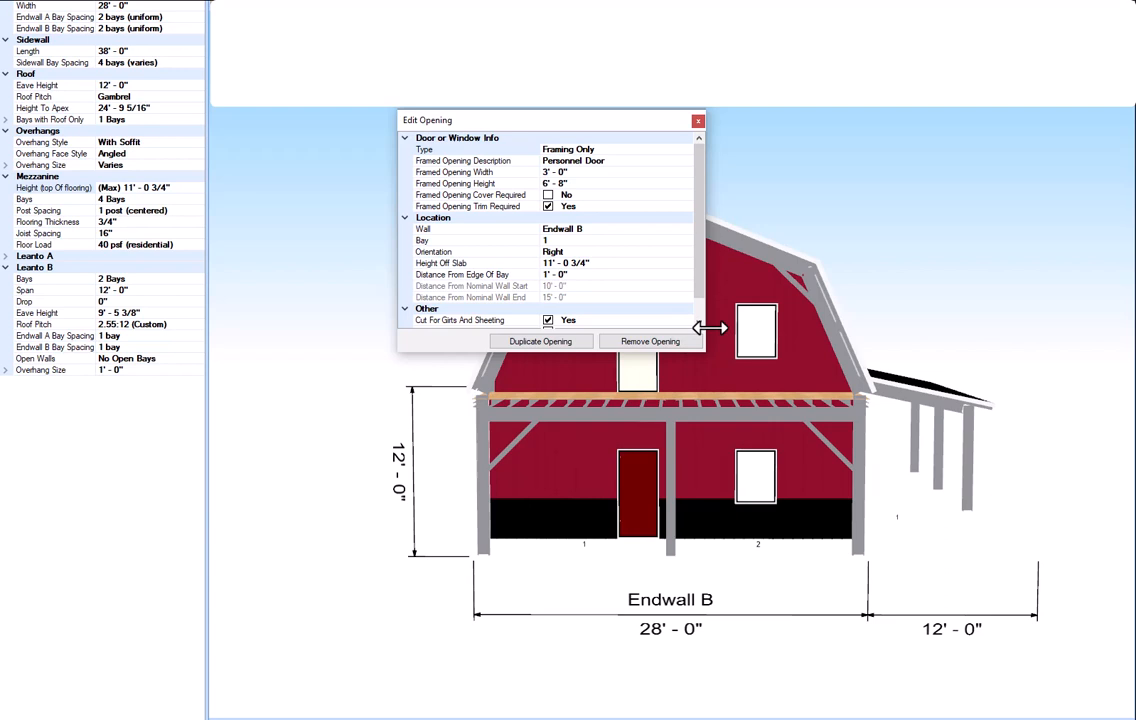
{"action": "left_click", "coordinate": [697, 120]}
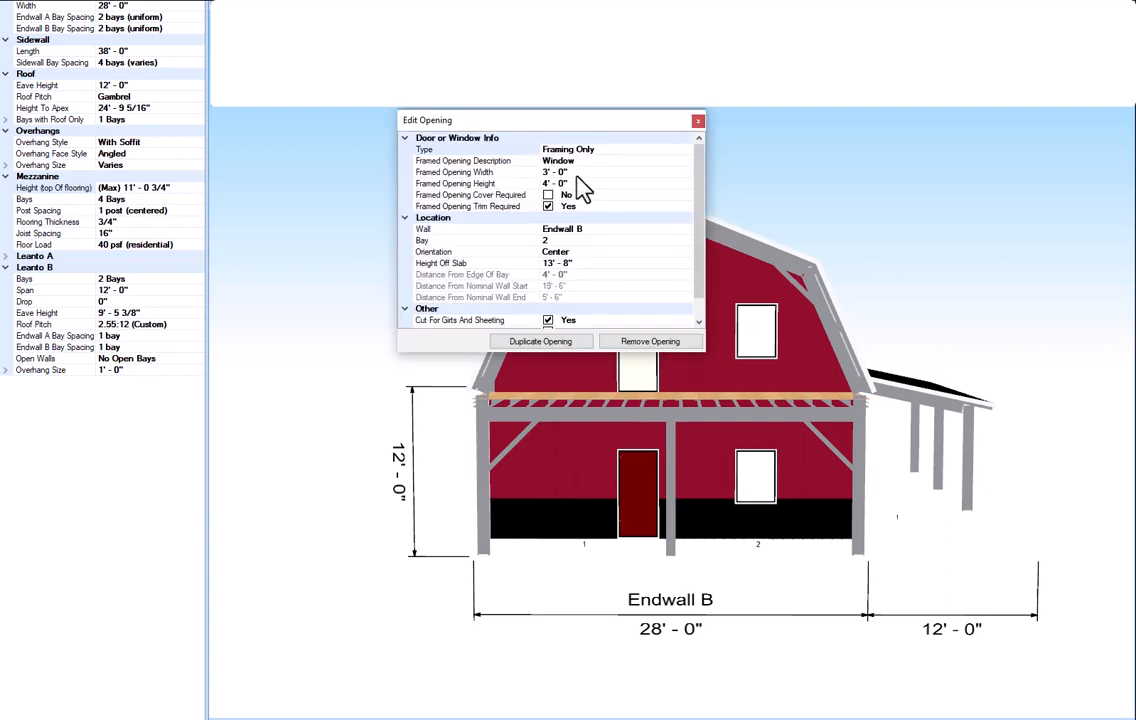
{"action": "mouse_move", "coordinate": [555, 280]}
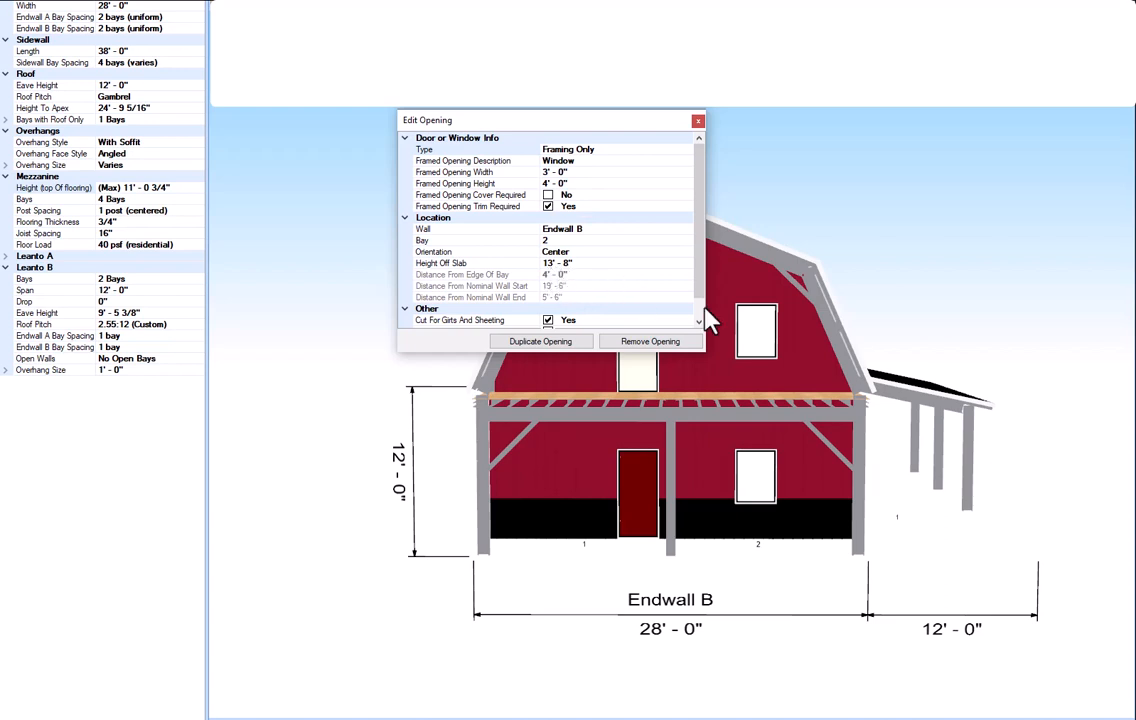
{"action": "mouse_move", "coordinate": [781, 452]}
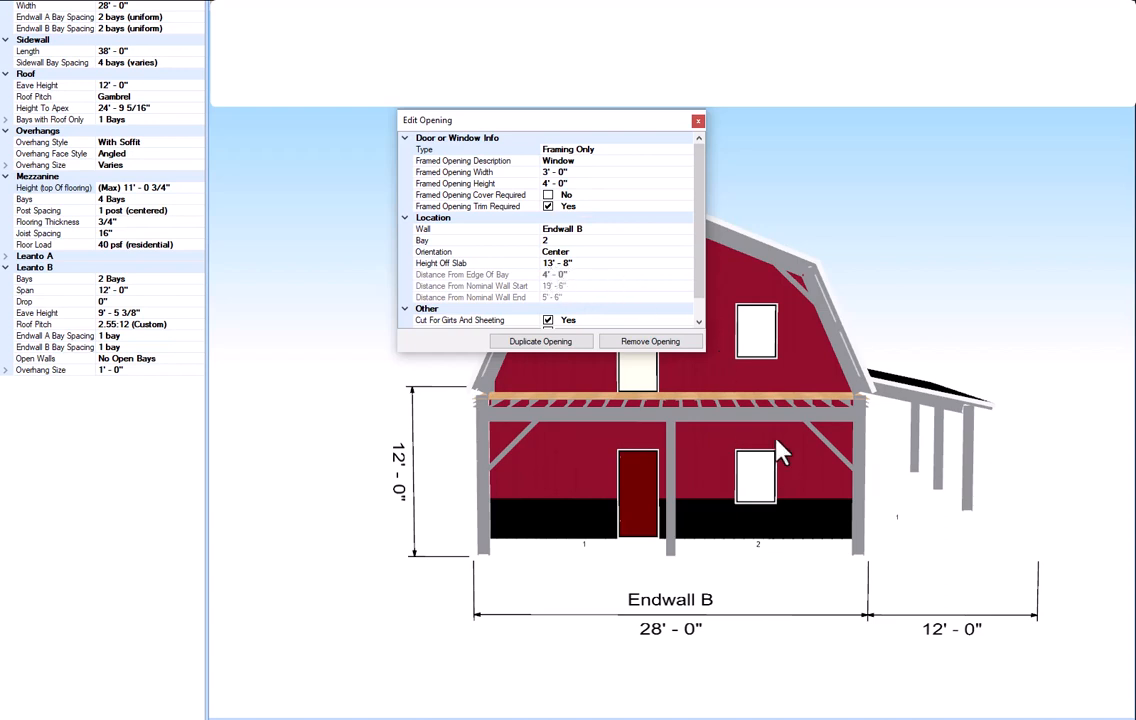
{"action": "left_click", "coordinate": [698, 120]}
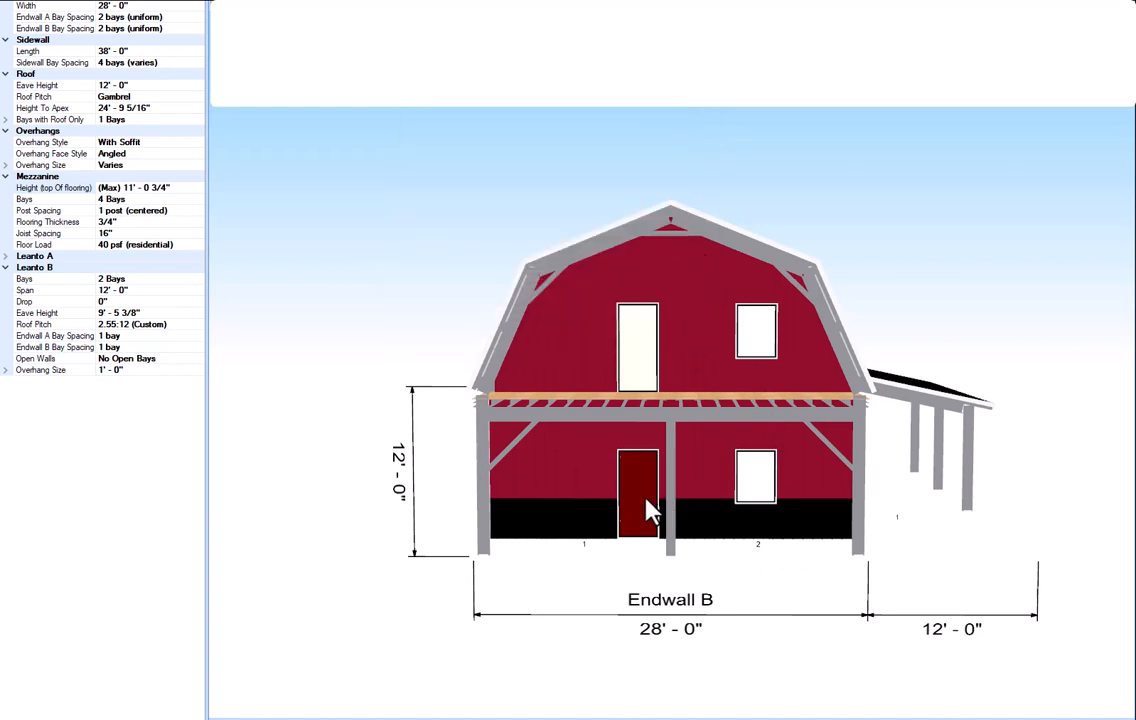
View the Endwall B ground-floor door, then the lower window (3'×4', 2'-8" off slab)
{"action": "double_click", "coordinate": [640, 490]}
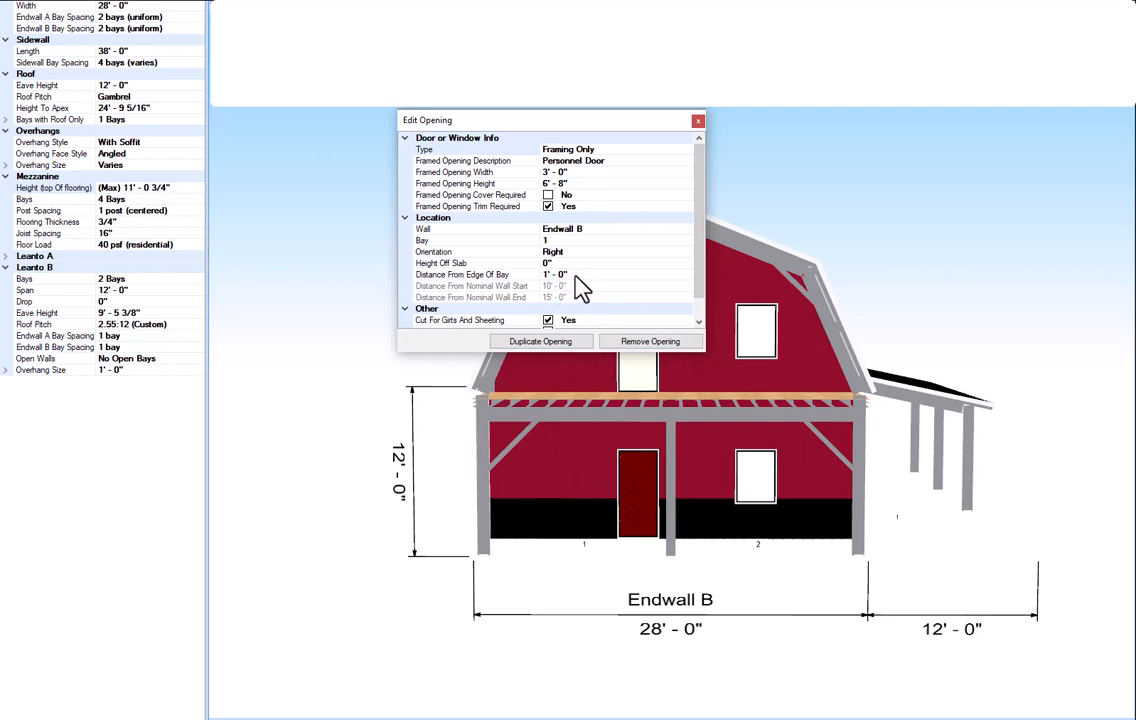
{"action": "mouse_move", "coordinate": [667, 510]}
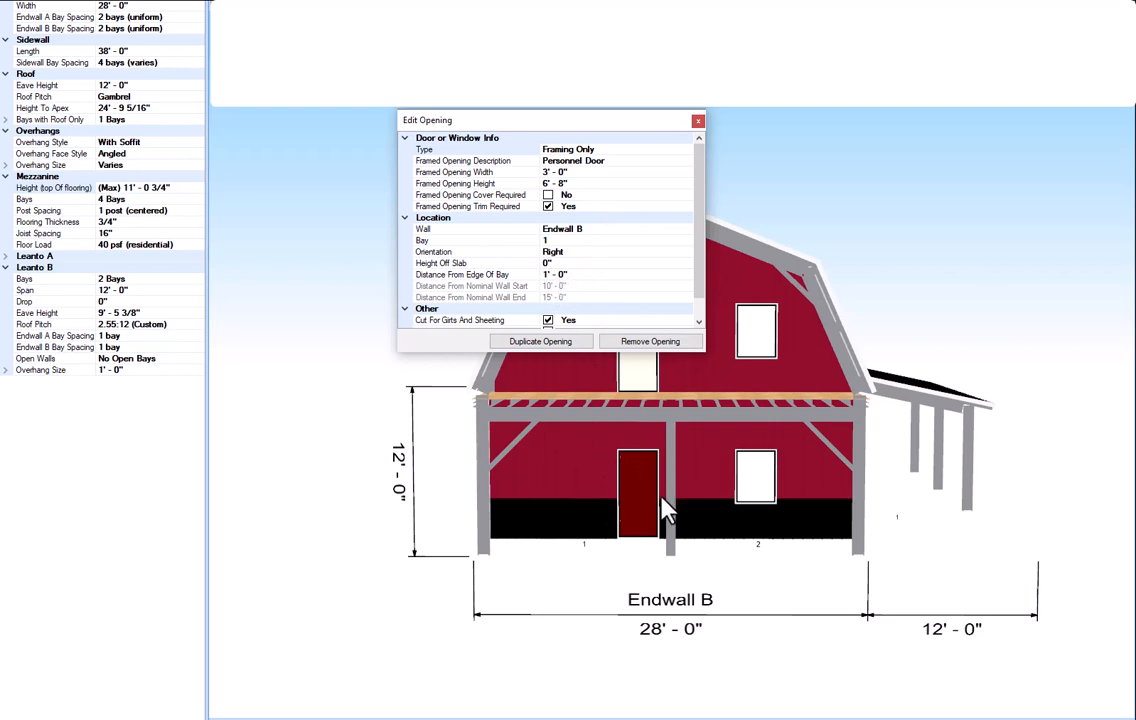
{"action": "left_click", "coordinate": [758, 475]}
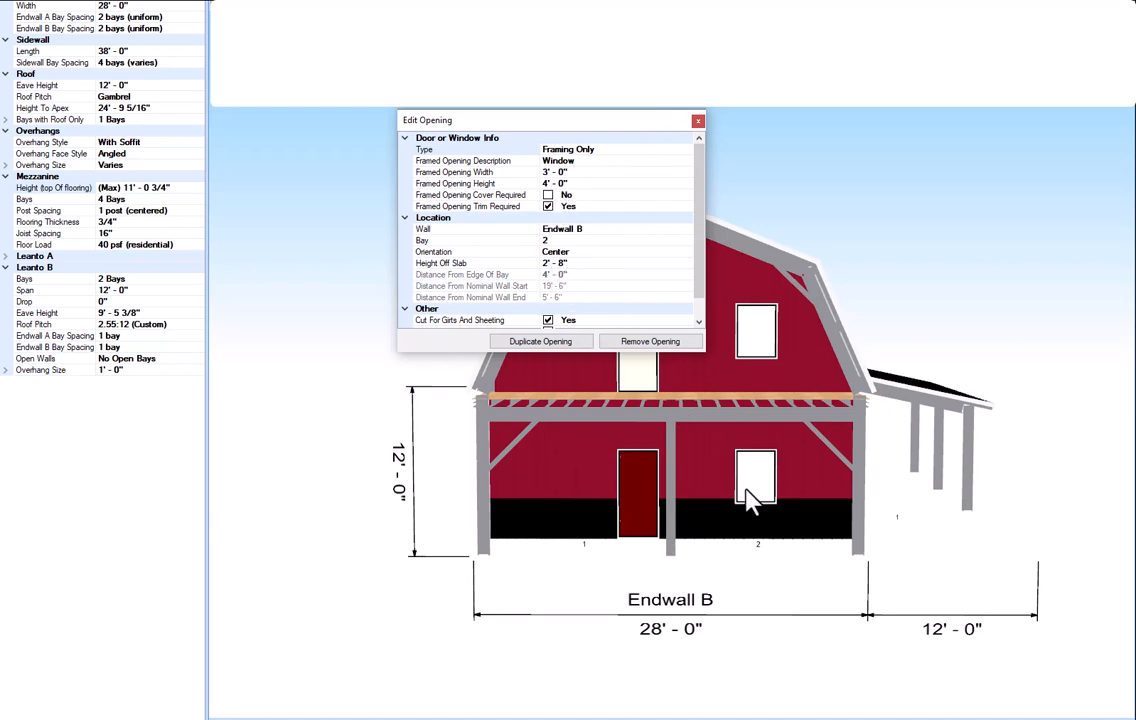
{"action": "mouse_move", "coordinate": [778, 533]}
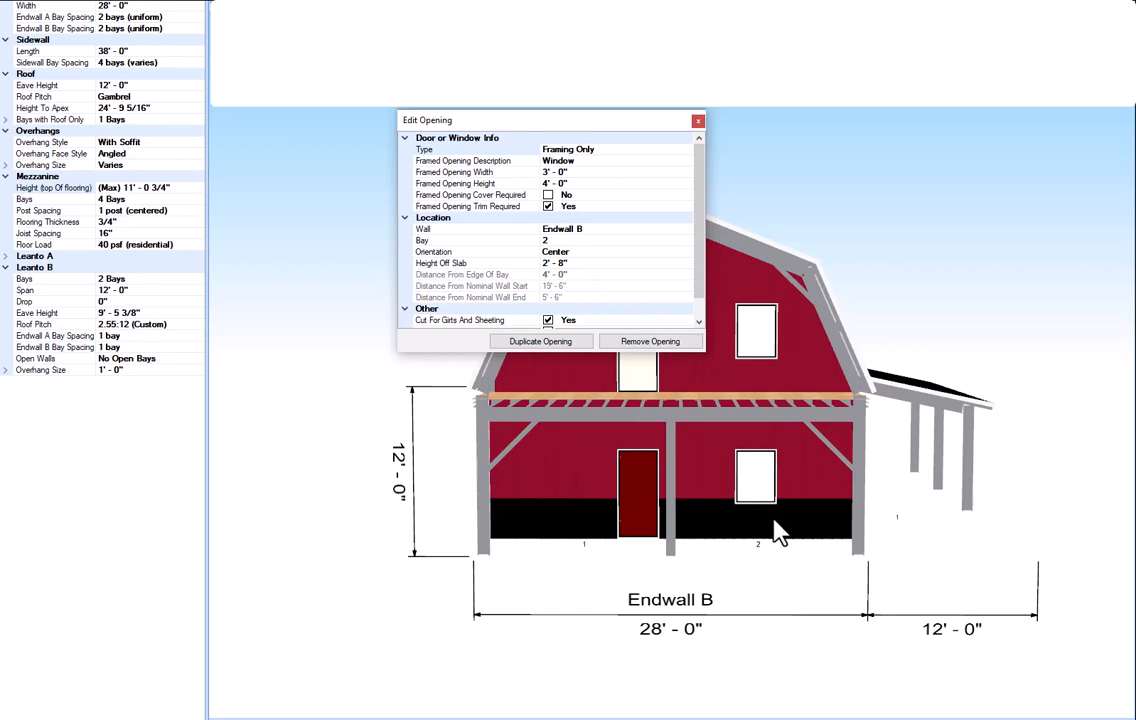
{"action": "mouse_move", "coordinate": [675, 148]}
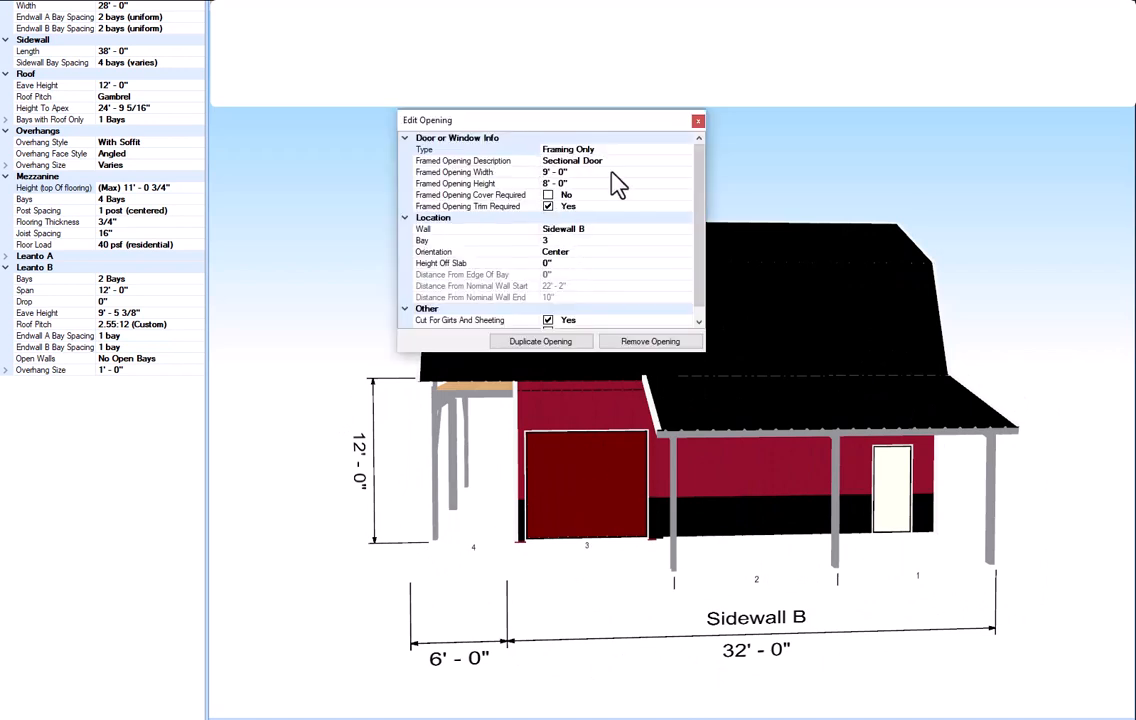
{"action": "mouse_move", "coordinate": [585, 197]}
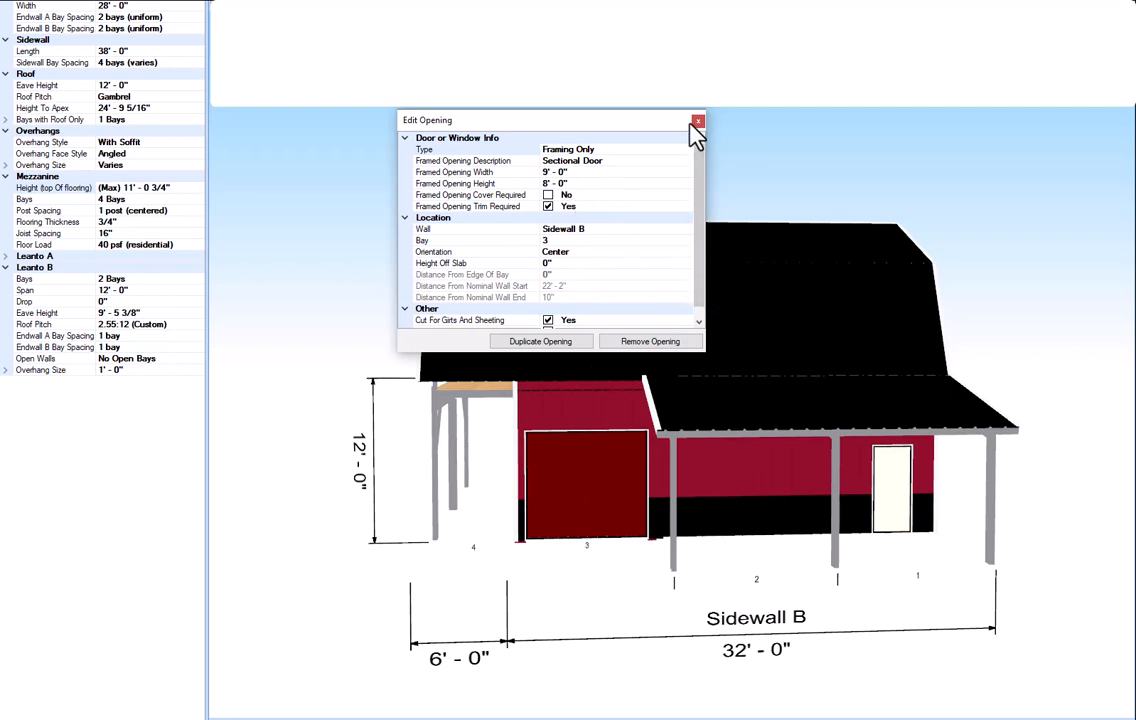
Close the Sidewall B sectional door and bay 1 personnel door details
{"action": "left_click", "coordinate": [697, 120]}
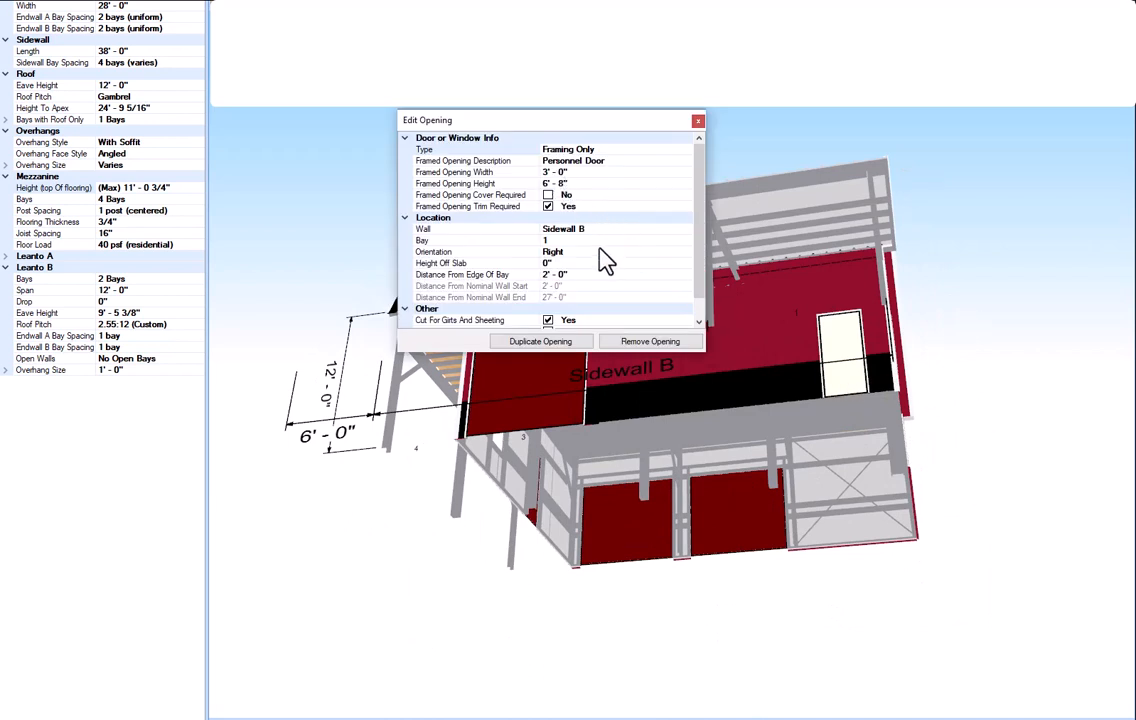
{"action": "mouse_move", "coordinate": [552, 273]}
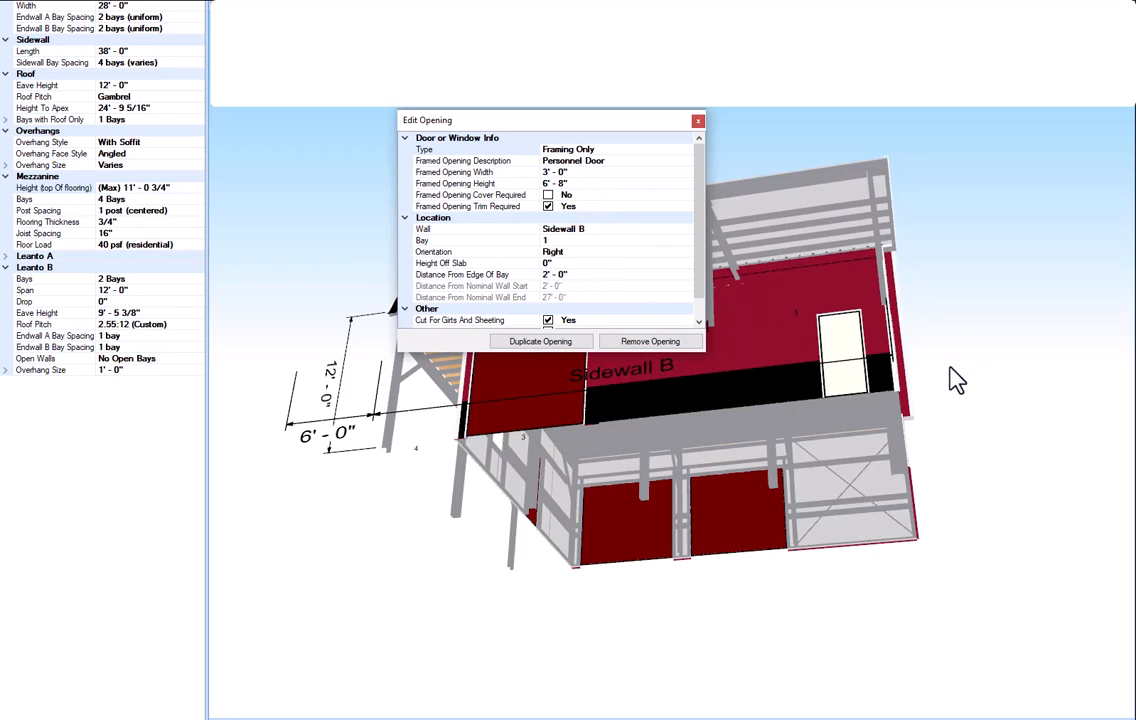
{"action": "mouse_move", "coordinate": [697, 147]}
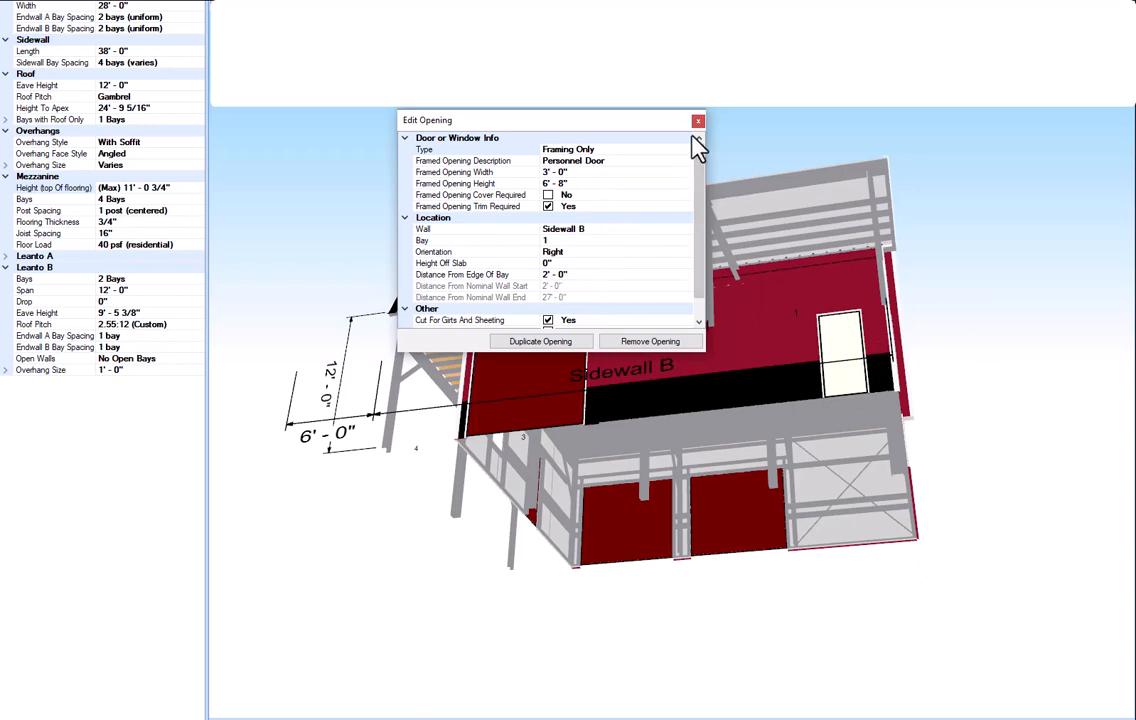
{"action": "left_click", "coordinate": [698, 120]}
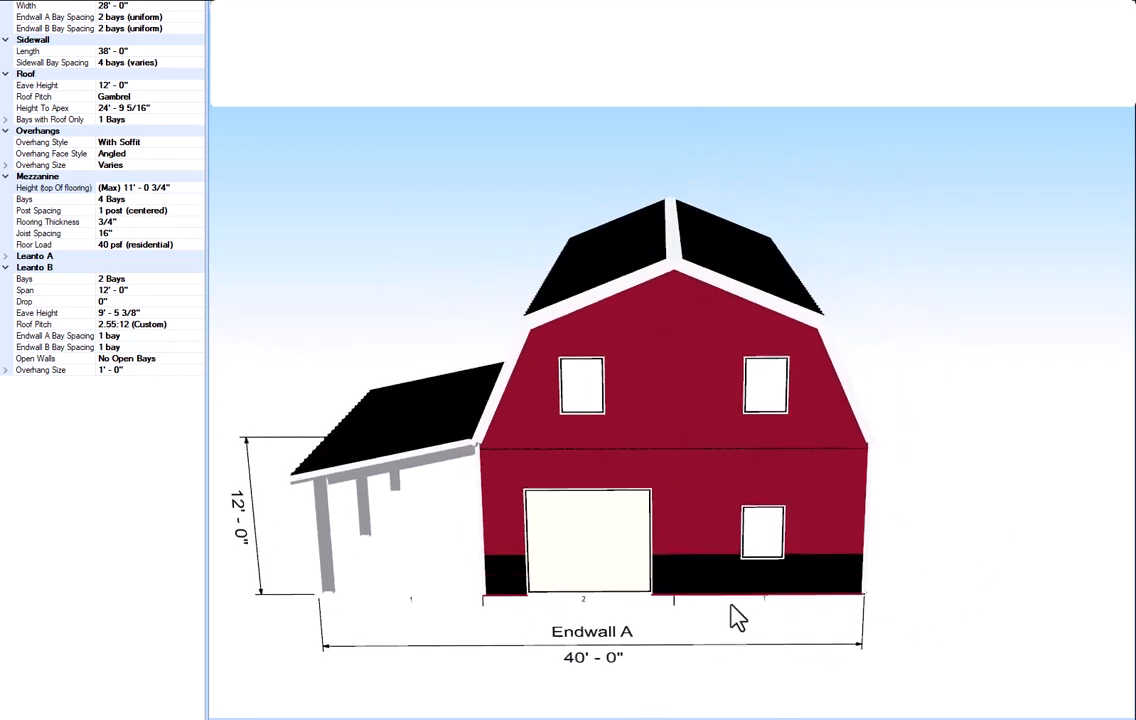
{"action": "mouse_move", "coordinate": [588, 540]}
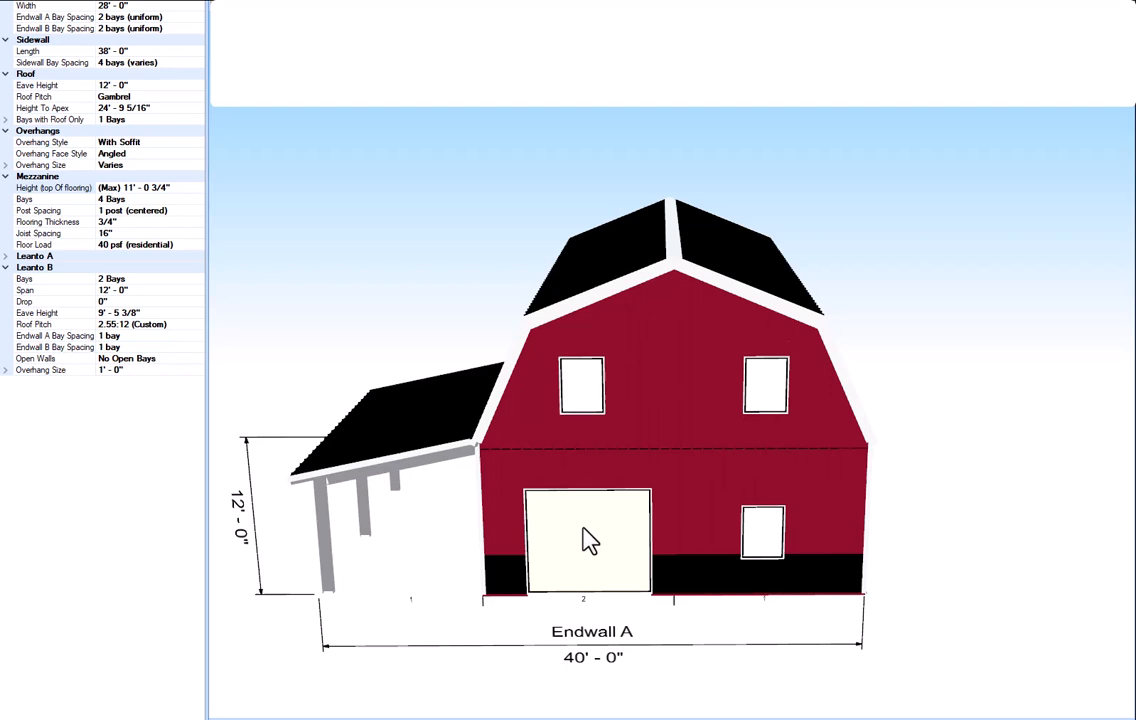
Show the Endwall A sectional door details (9'×8', bay 2)
{"action": "double_click", "coordinate": [587, 540]}
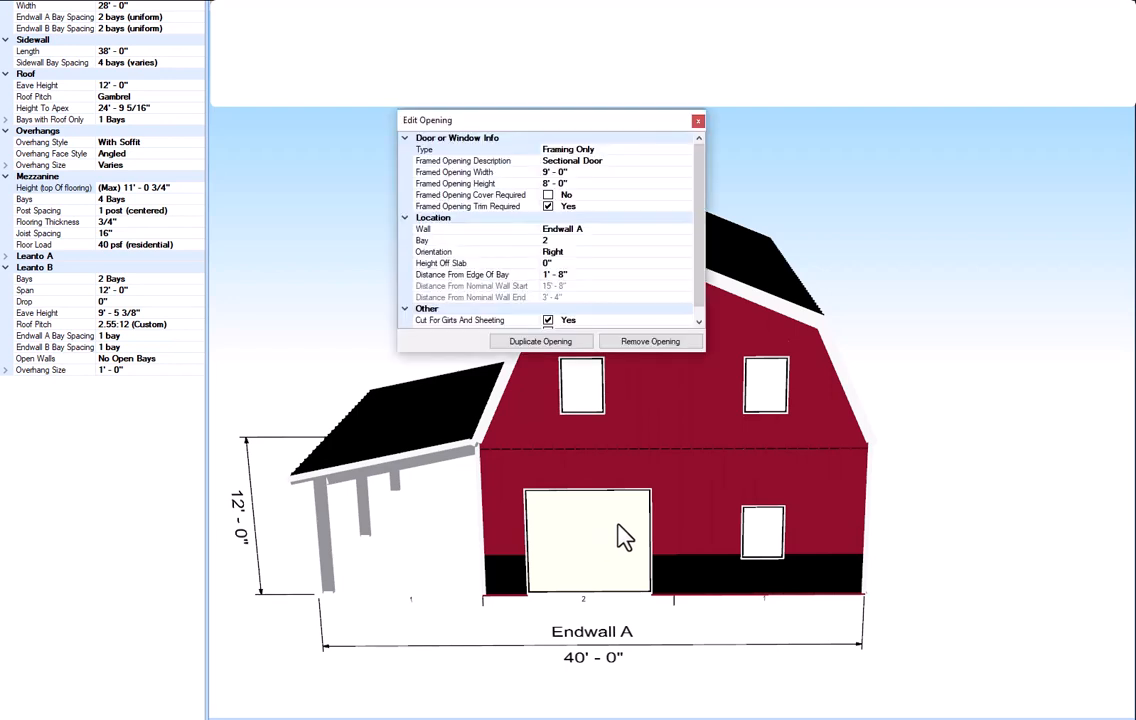
{"action": "mouse_move", "coordinate": [553, 290]}
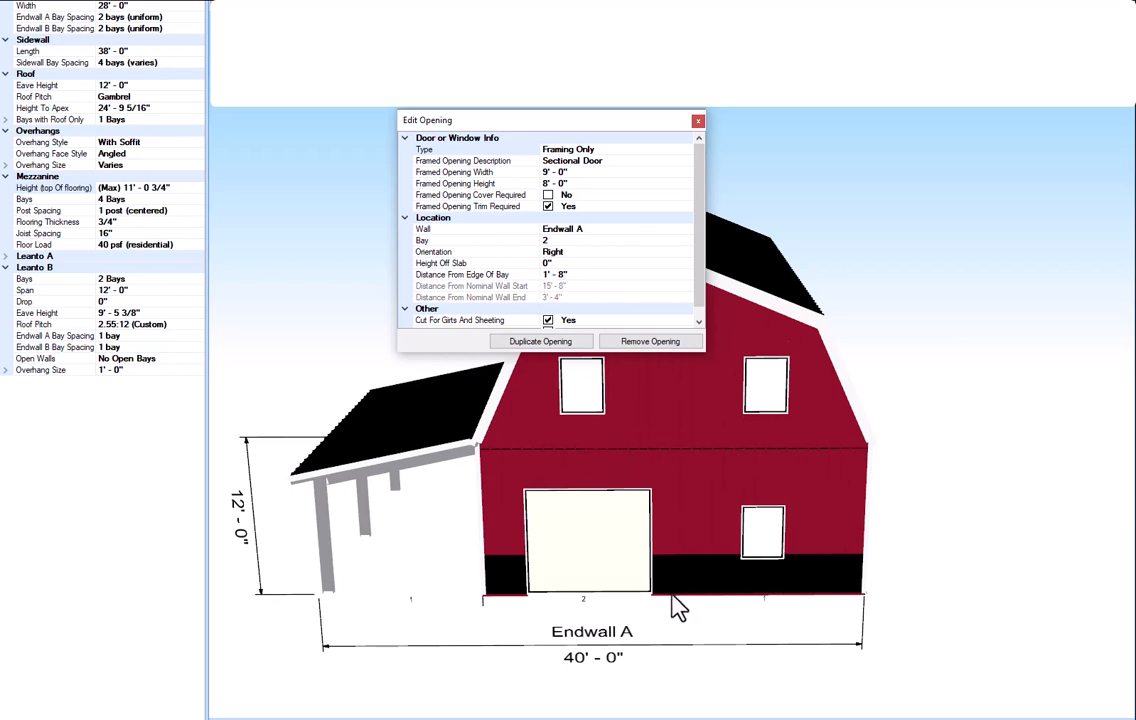
{"action": "mouse_move", "coordinate": [499, 466]}
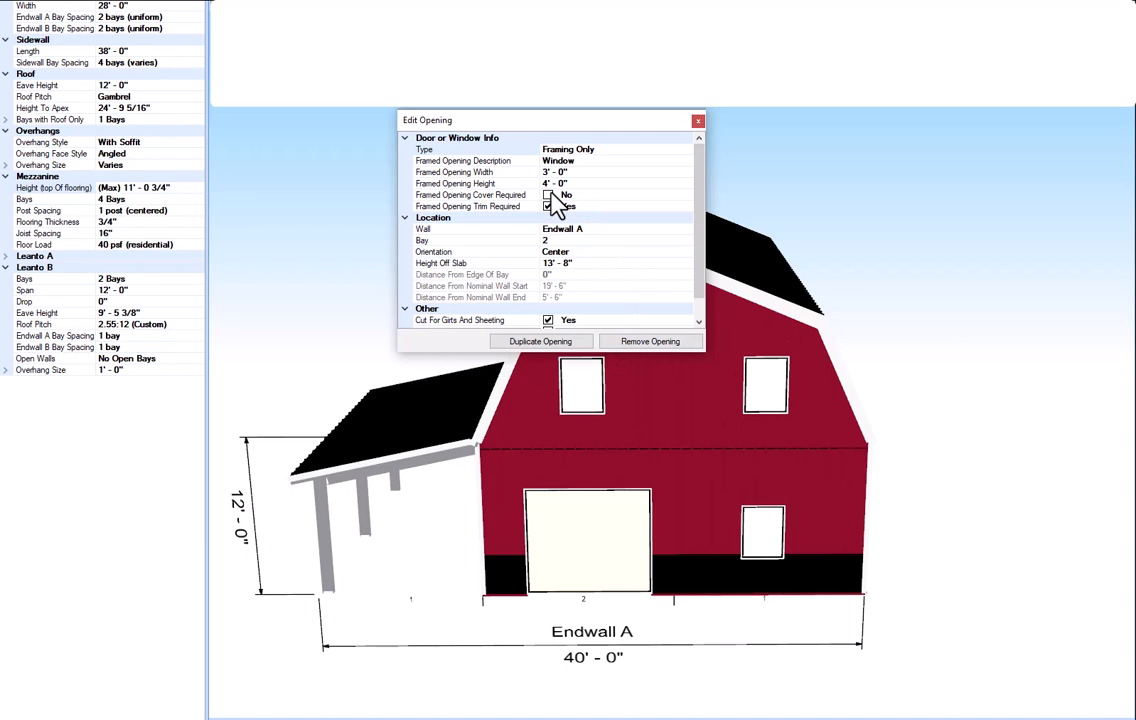
Check the remaining Endwall A windows' heights off slab, then close the details
{"action": "left_click", "coordinate": [548, 206]}
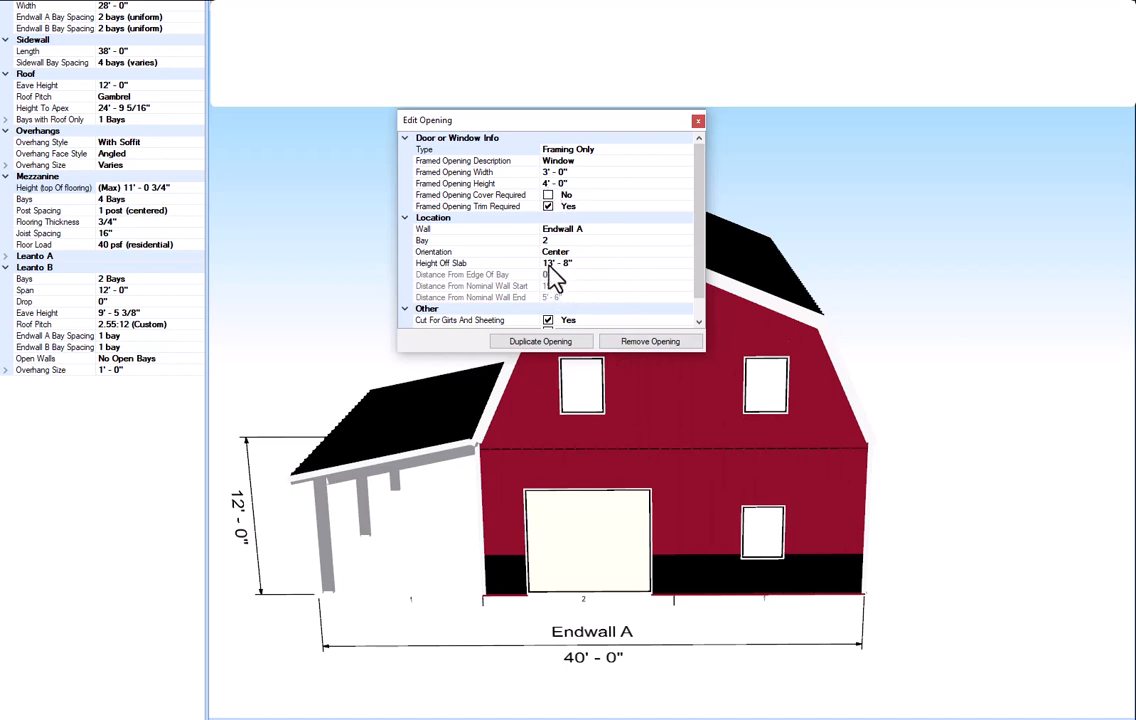
{"action": "mouse_move", "coordinate": [650, 347]}
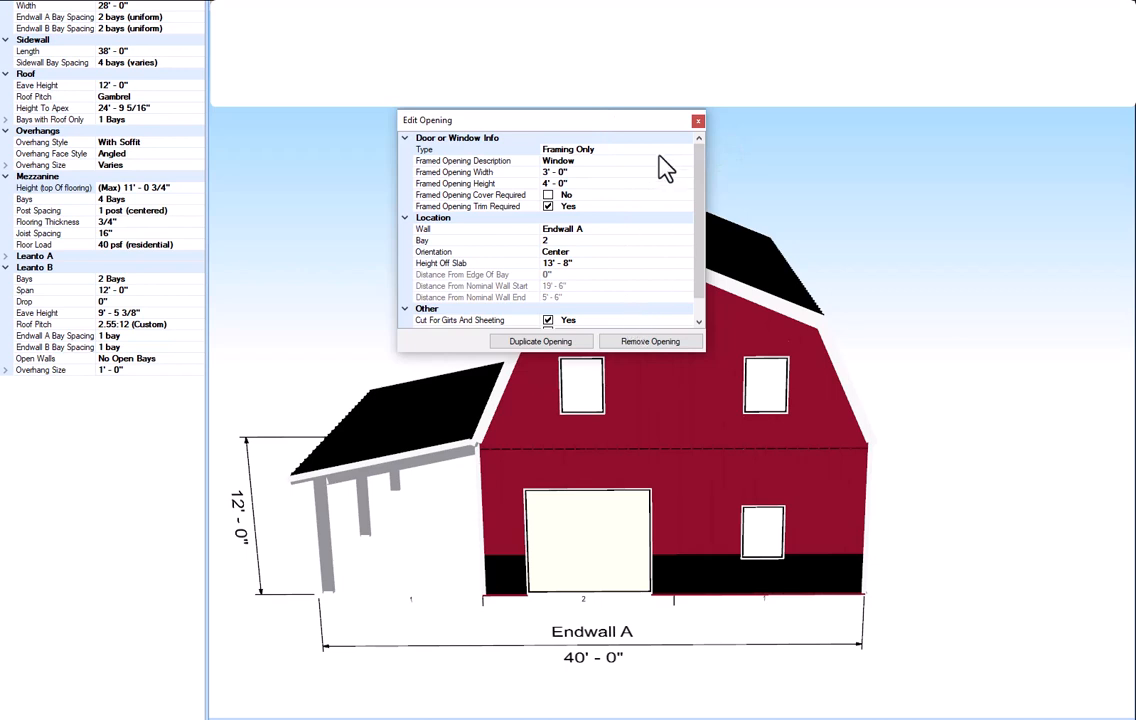
{"action": "mouse_move", "coordinate": [700, 122]}
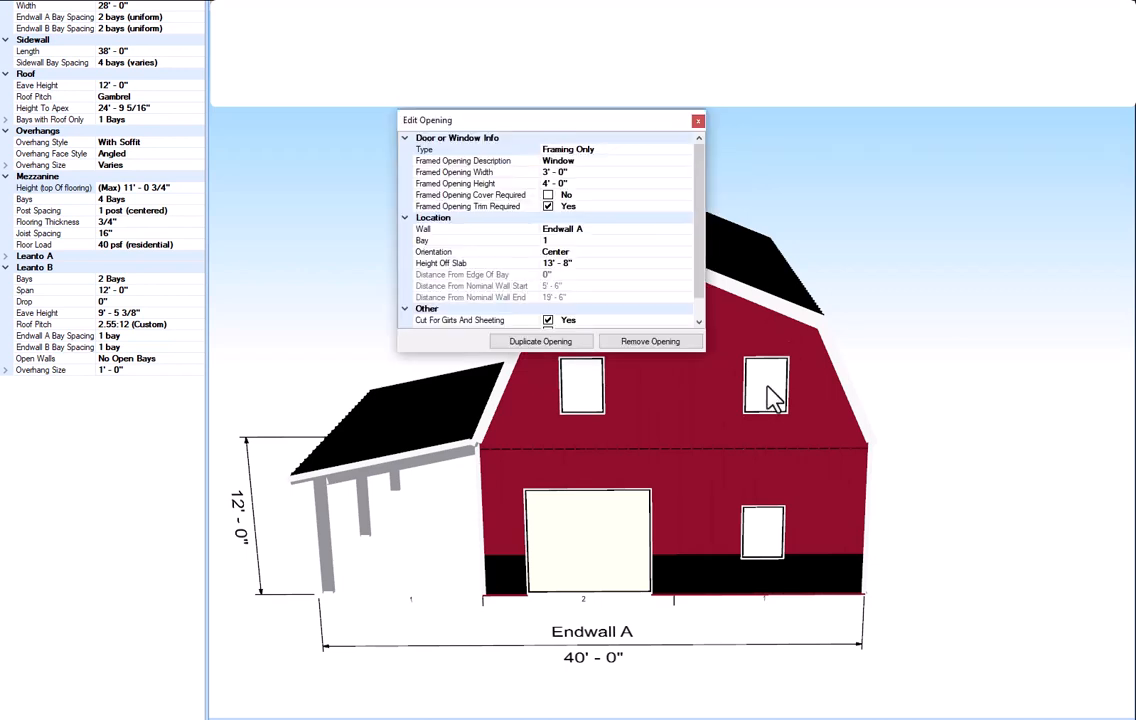
{"action": "mouse_move", "coordinate": [588, 232]}
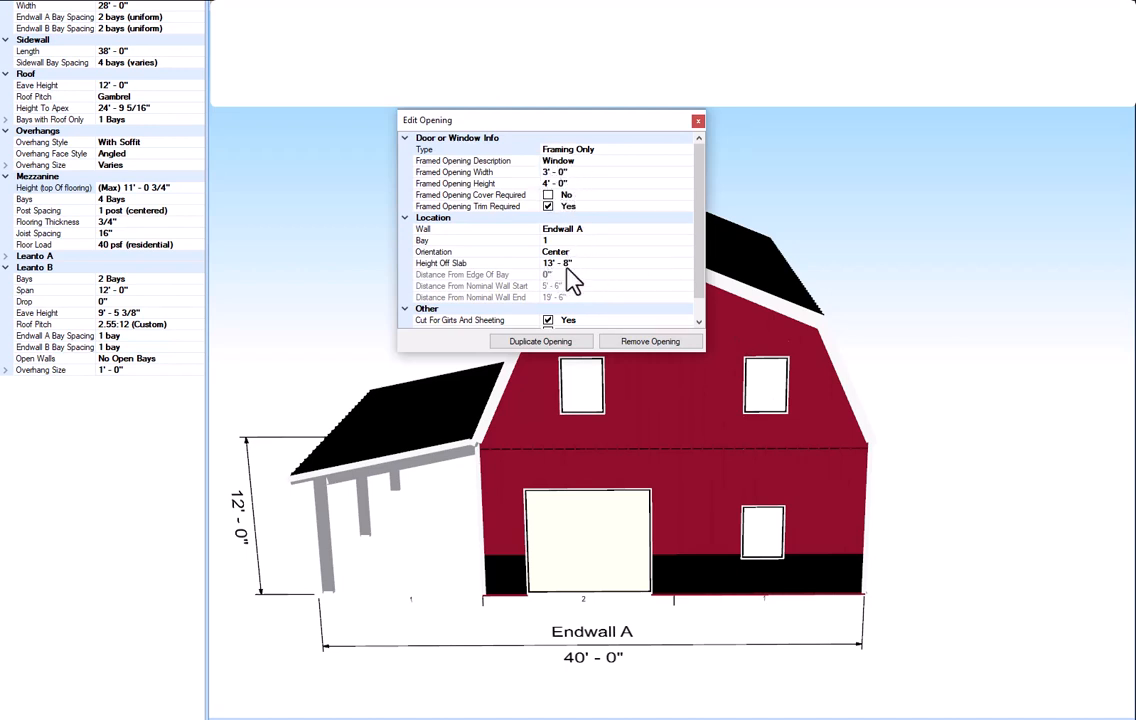
{"action": "left_click", "coordinate": [697, 120]}
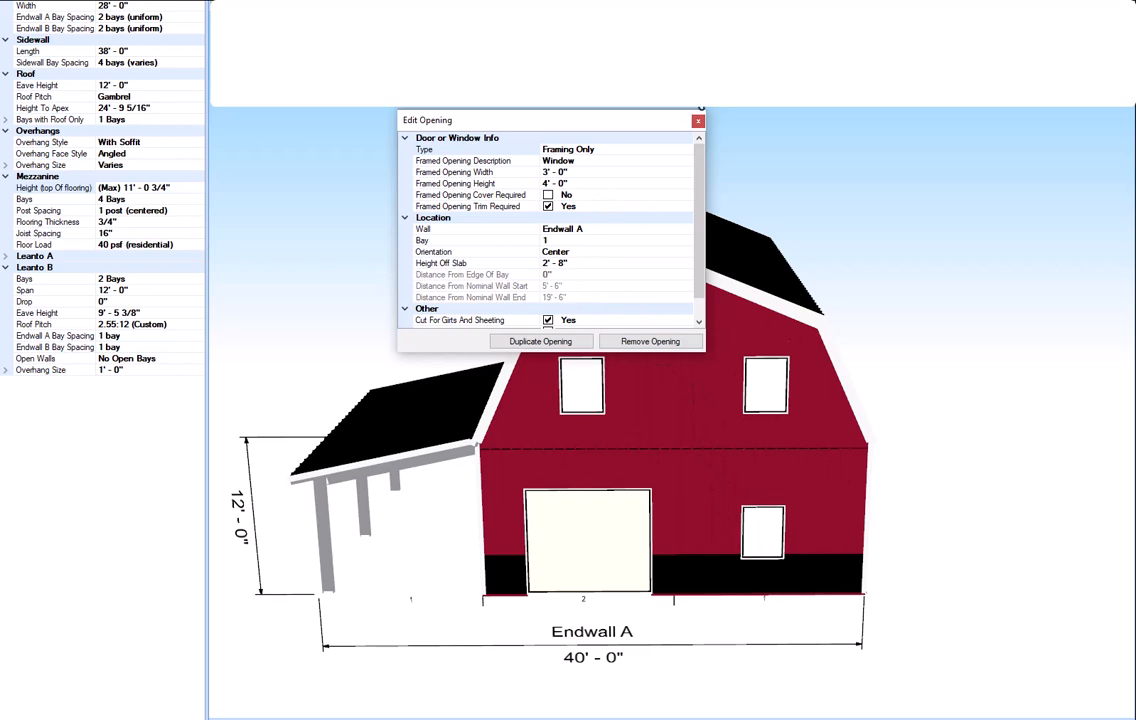
{"action": "left_click", "coordinate": [698, 120]}
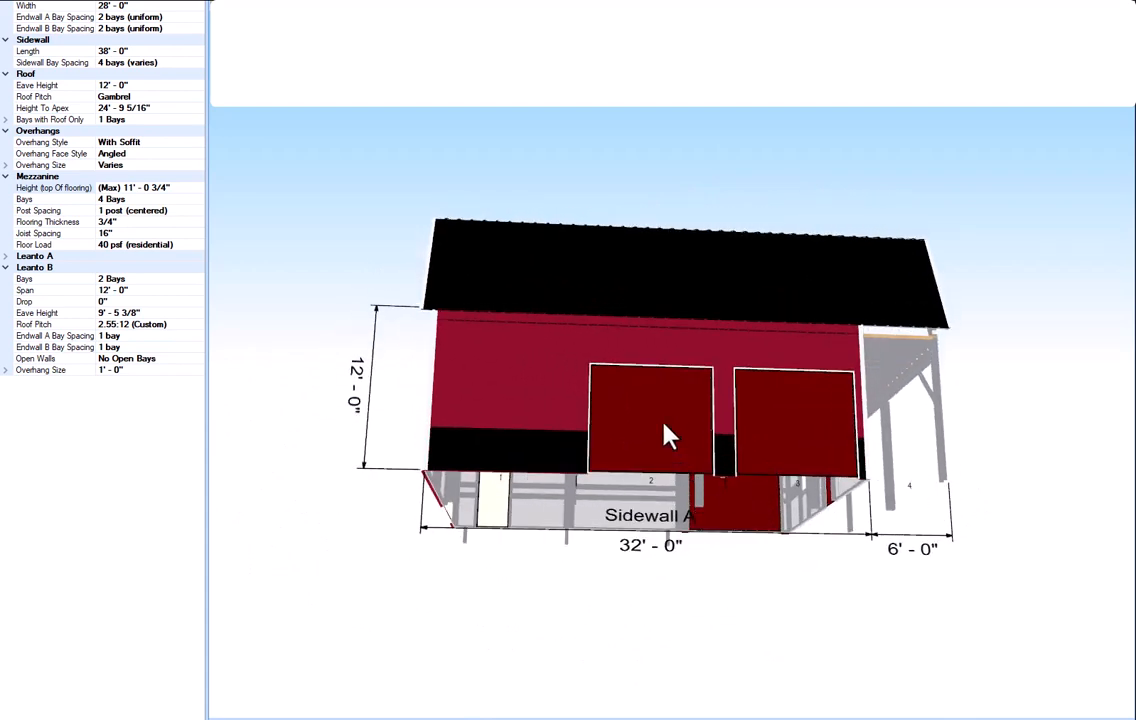
Check the Sidewall A 9'×8' sectional doors in bays 2 and 3, then close
{"action": "double_click", "coordinate": [650, 415]}
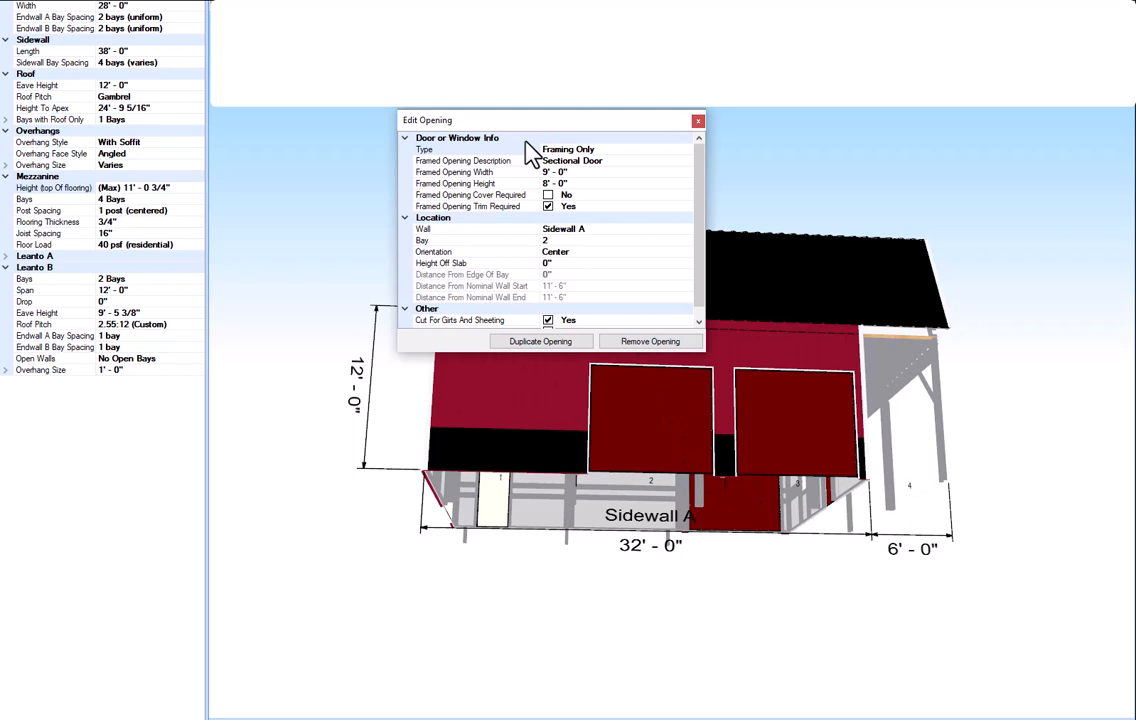
{"action": "mouse_move", "coordinate": [583, 268]}
{"action": "type", "text": "3"}
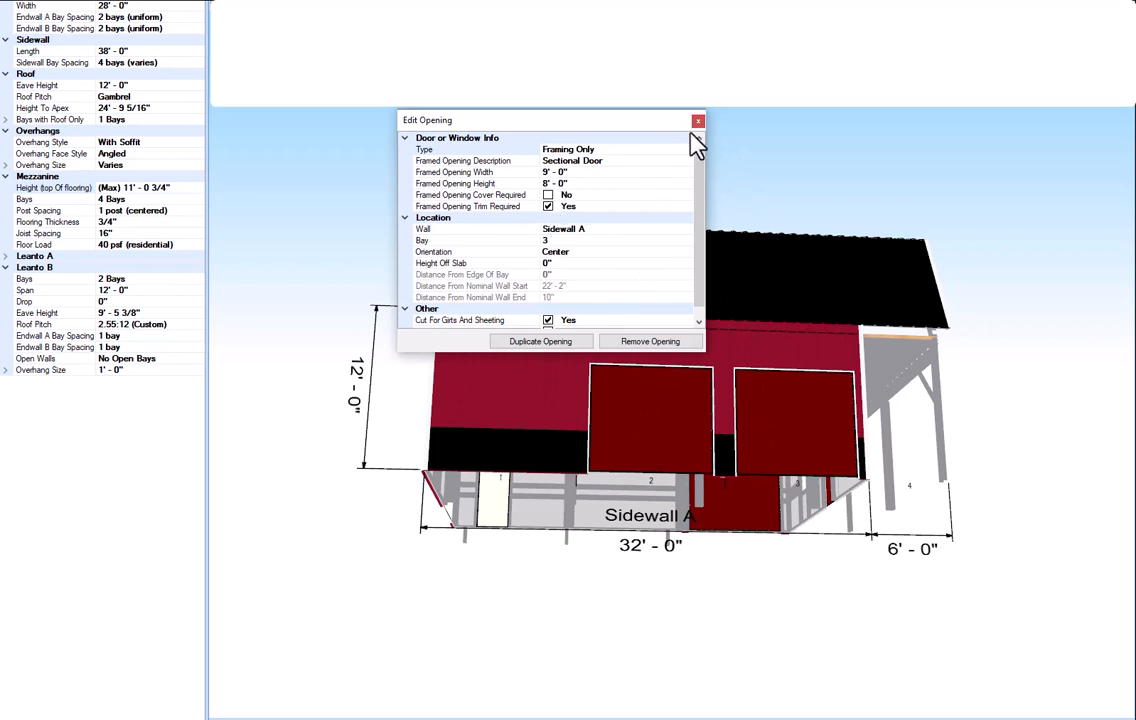
{"action": "left_click", "coordinate": [697, 120]}
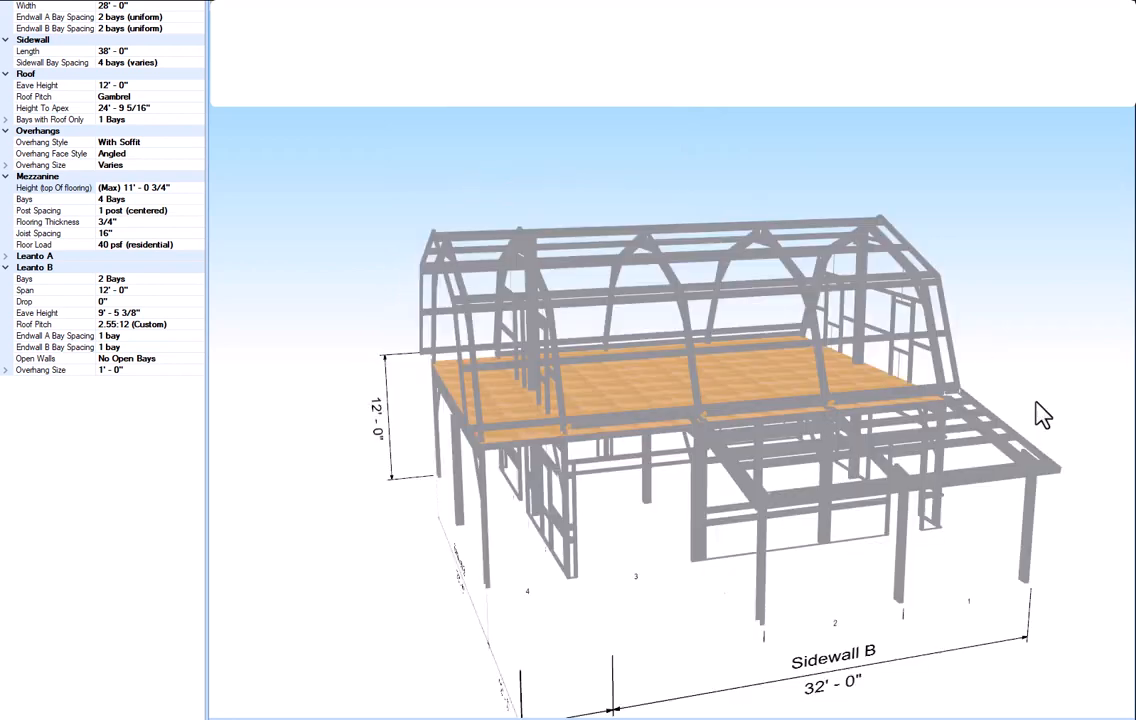
{"action": "mouse_move", "coordinate": [948, 388]}
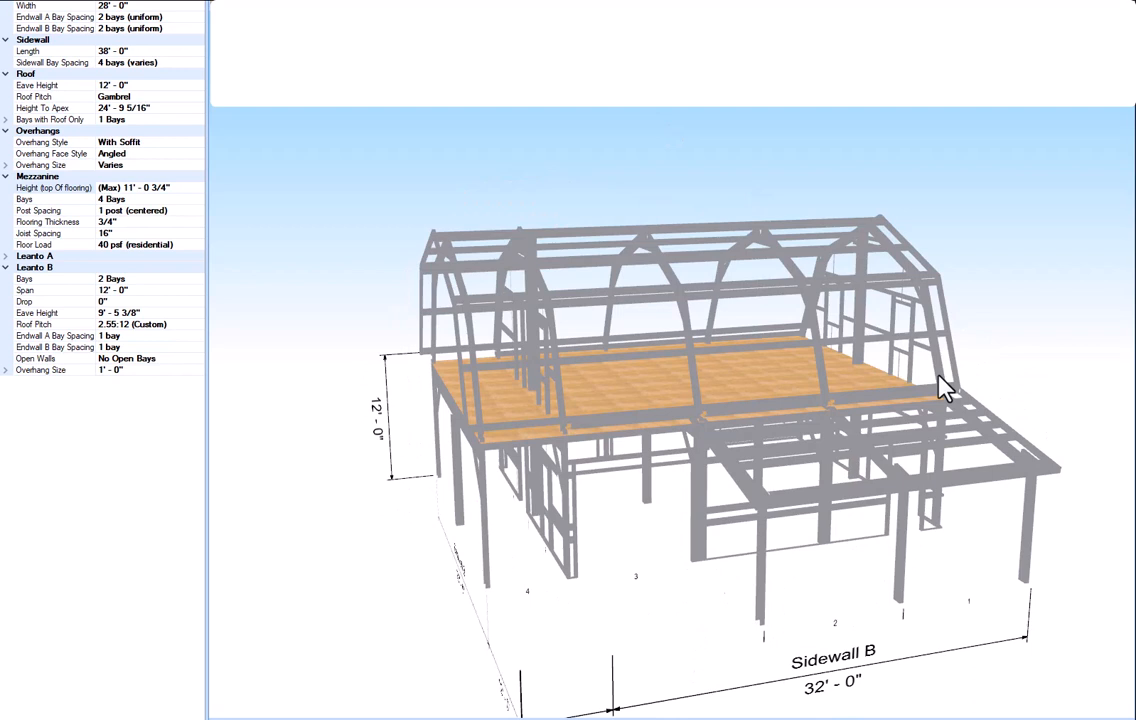
{"action": "mouse_move", "coordinate": [672, 408]}
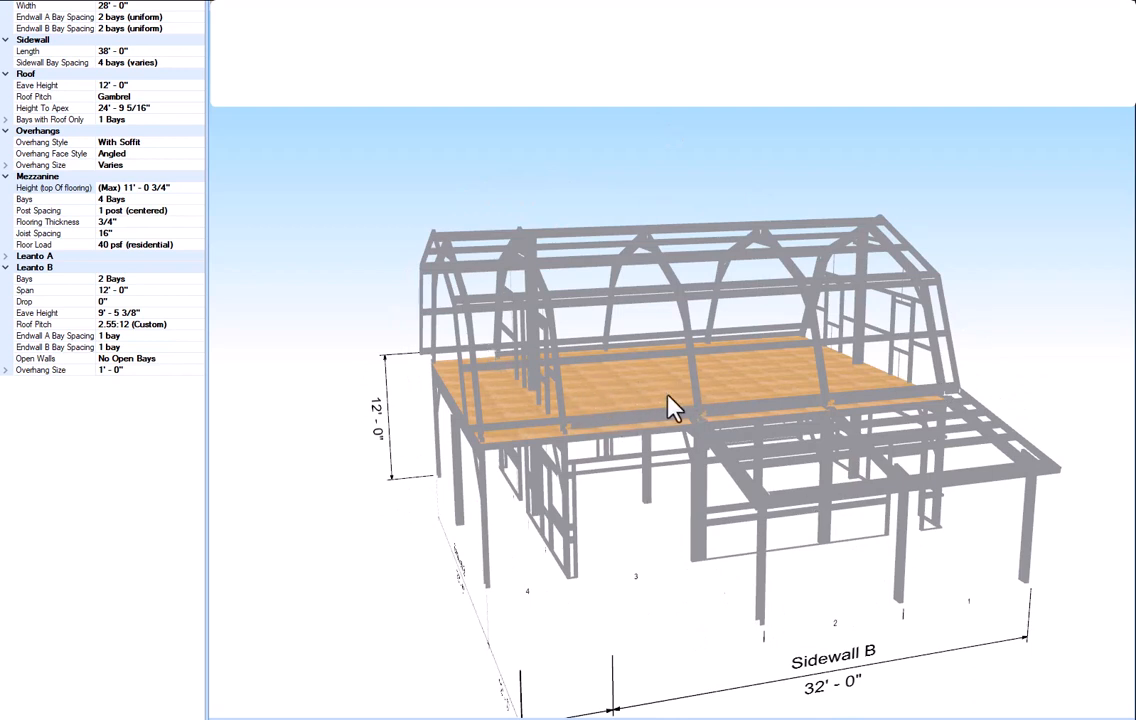
{"action": "mouse_move", "coordinate": [587, 422]}
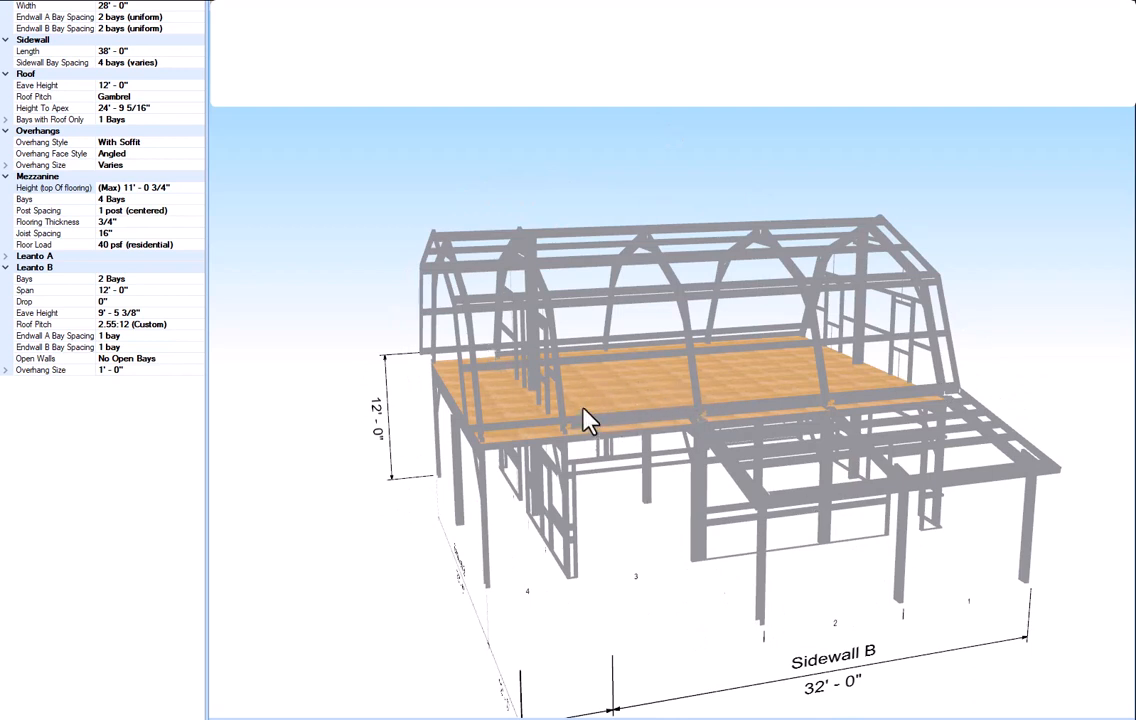
{"action": "mouse_move", "coordinate": [595, 415]}
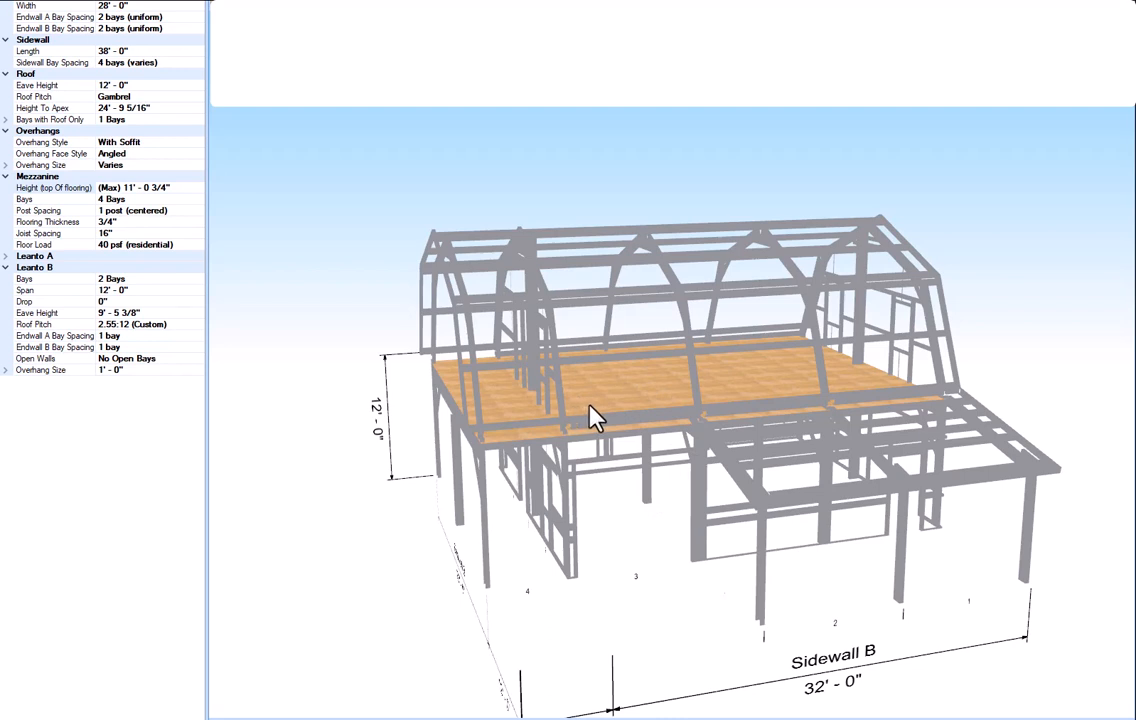
{"action": "mouse_move", "coordinate": [672, 430]}
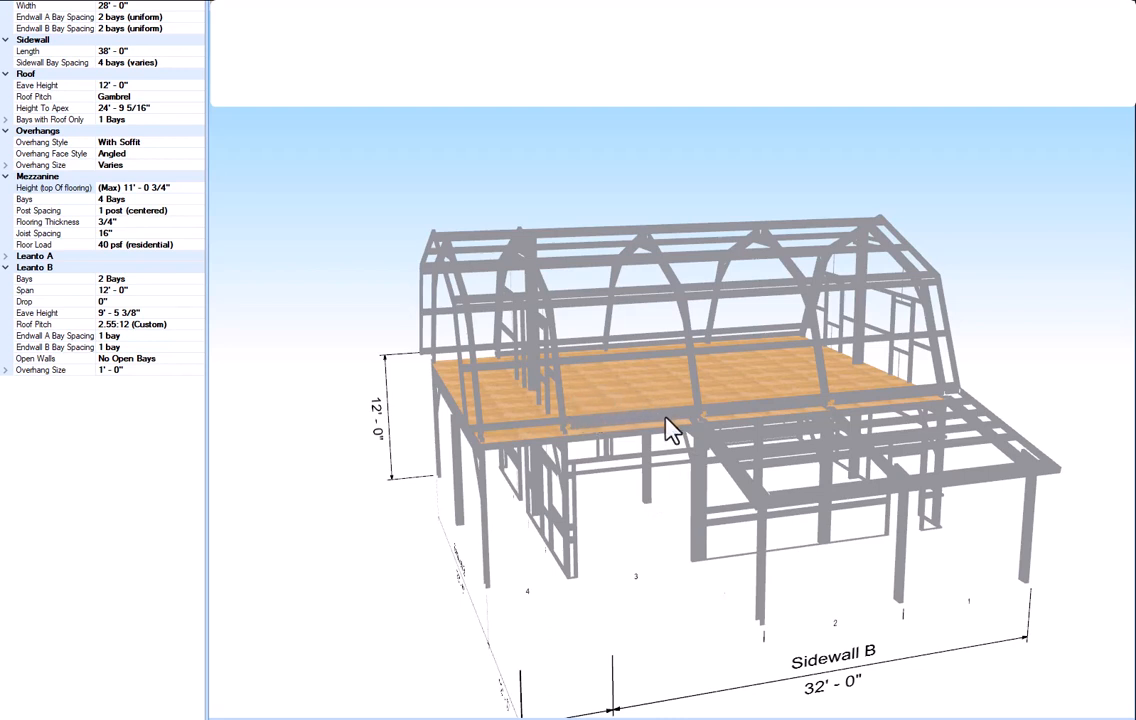
{"action": "mouse_move", "coordinate": [613, 395]}
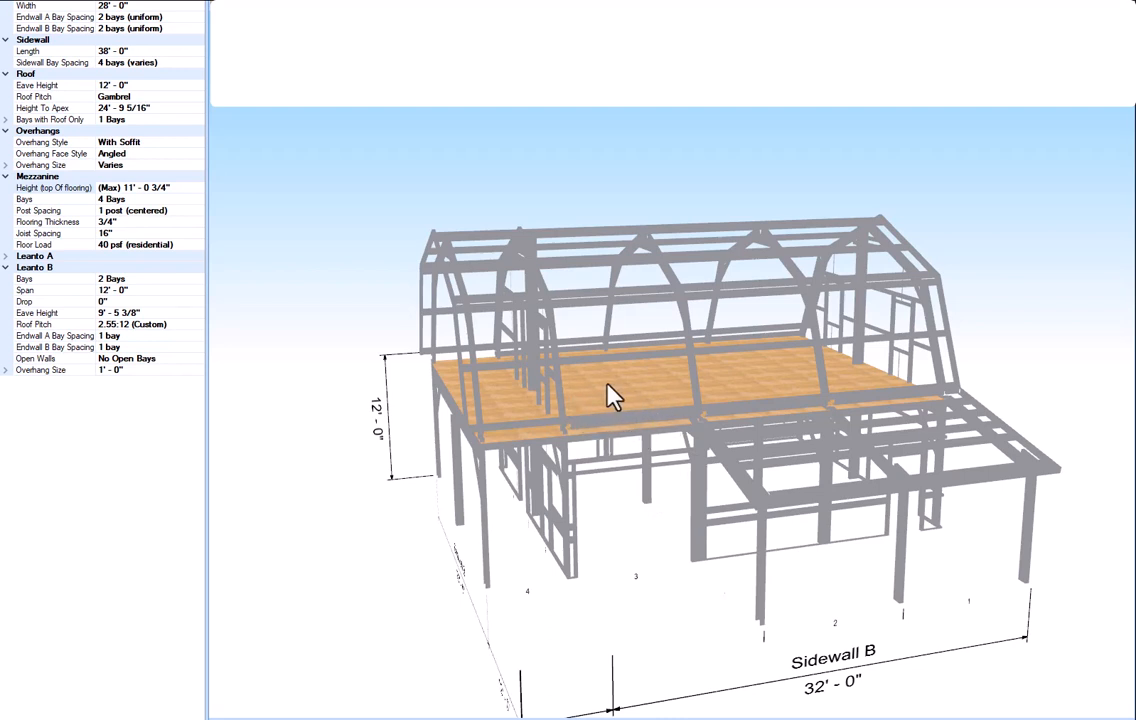